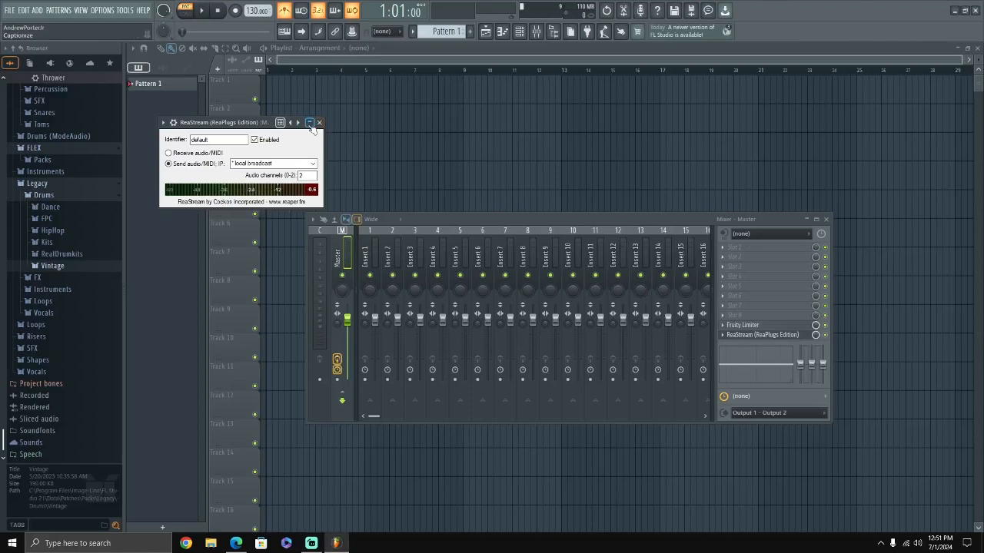
# - Close the ReaStream plugin window and the Mixer, leaving the empty Playlist visible
pyautogui.click(311, 123)
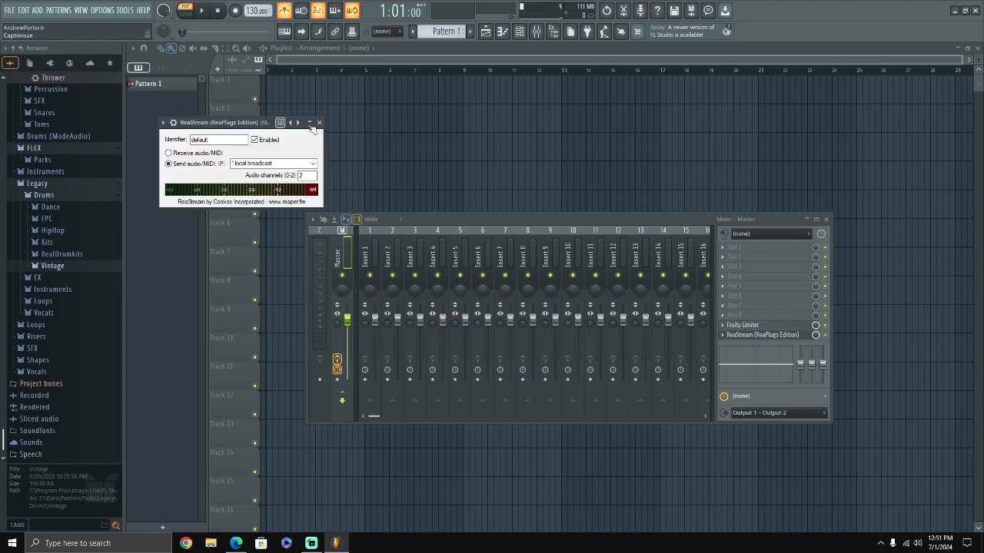
pyautogui.click(320, 123)
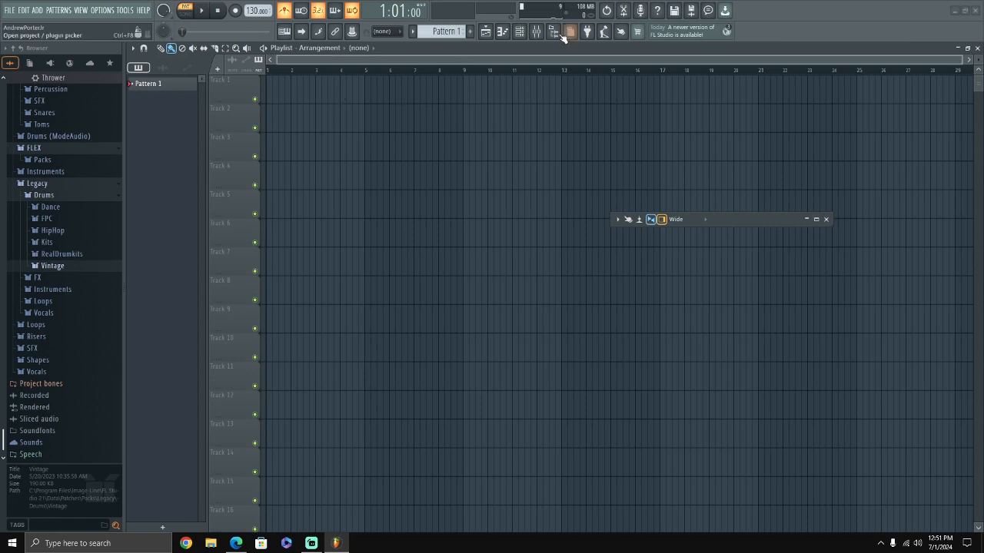
pyautogui.click(553, 31)
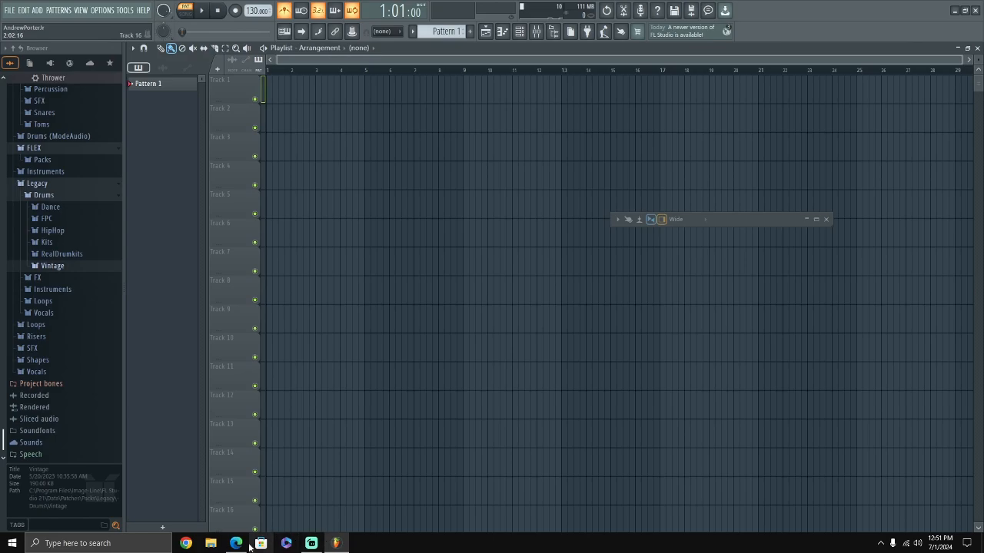
# - Preview the Lil Durk X King Von X Polo G Piano loop and download its WAV
pyautogui.click(236, 544)
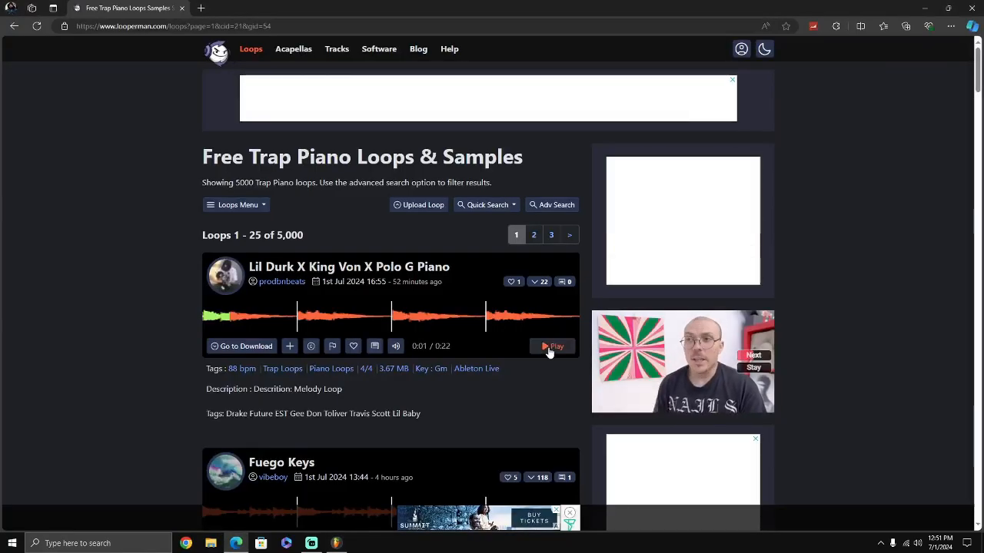
pyautogui.click(552, 345)
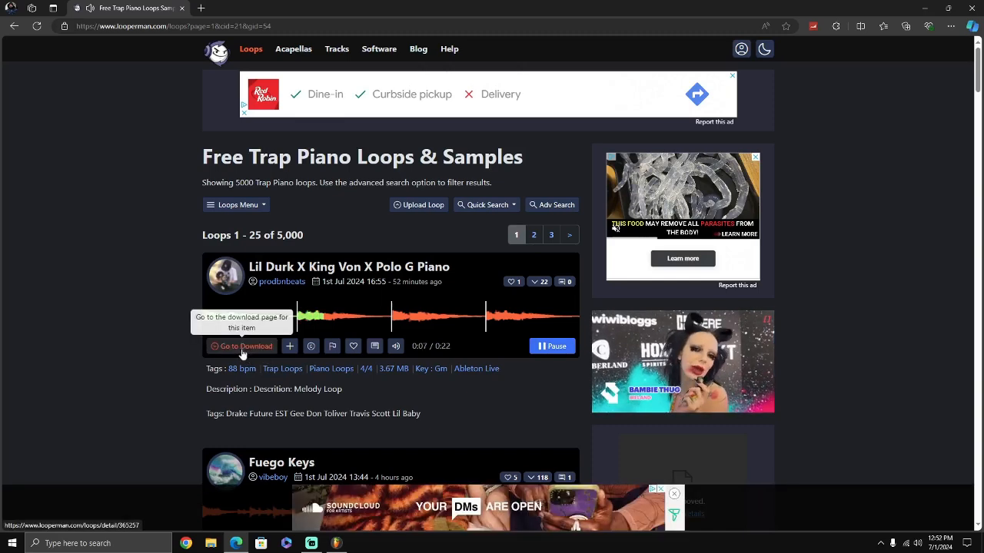
pyautogui.click(242, 346)
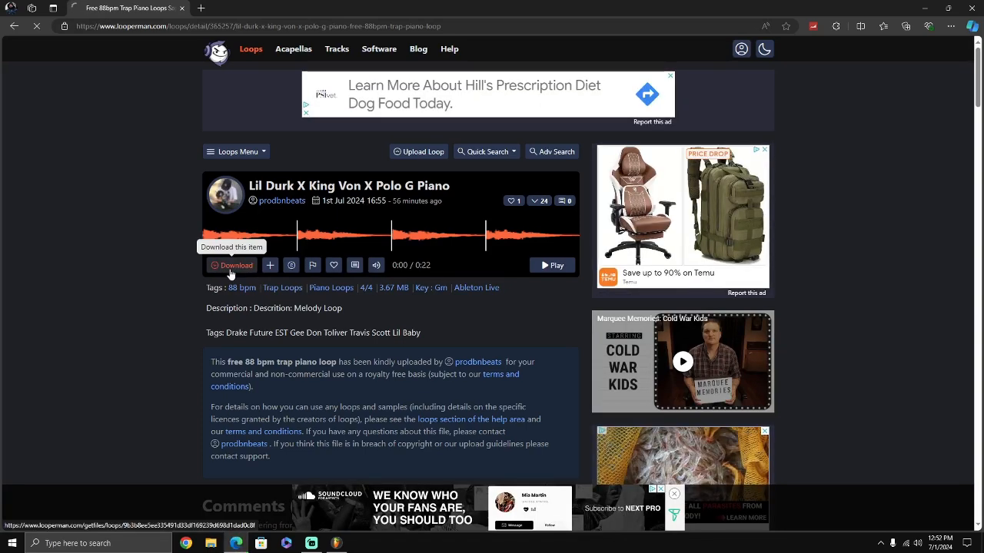
pyautogui.click(230, 264)
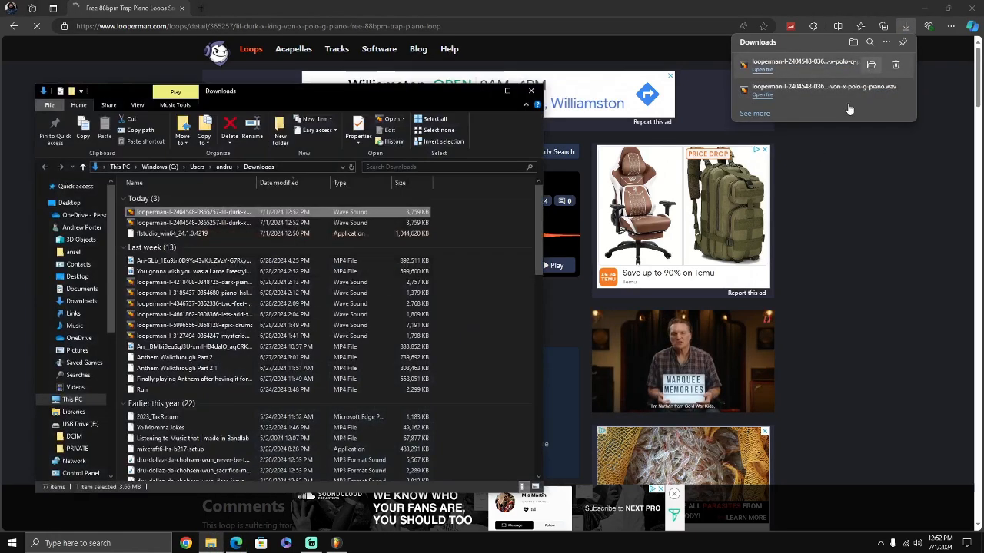
# - Place the downloaded piano WAV on Track 1, check its tempo on Looperman, and set 88 BPM
pyautogui.click(311, 544)
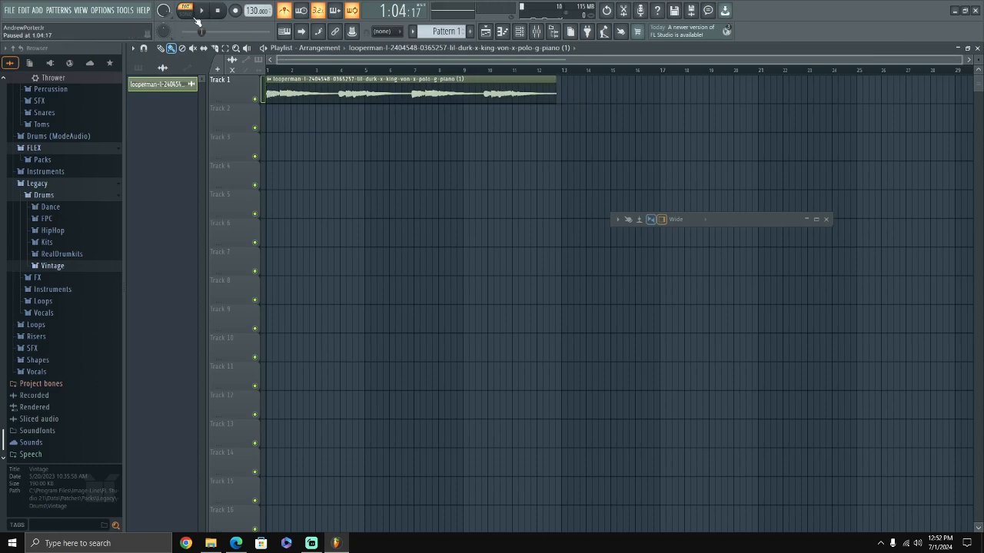
pyautogui.click(199, 10)
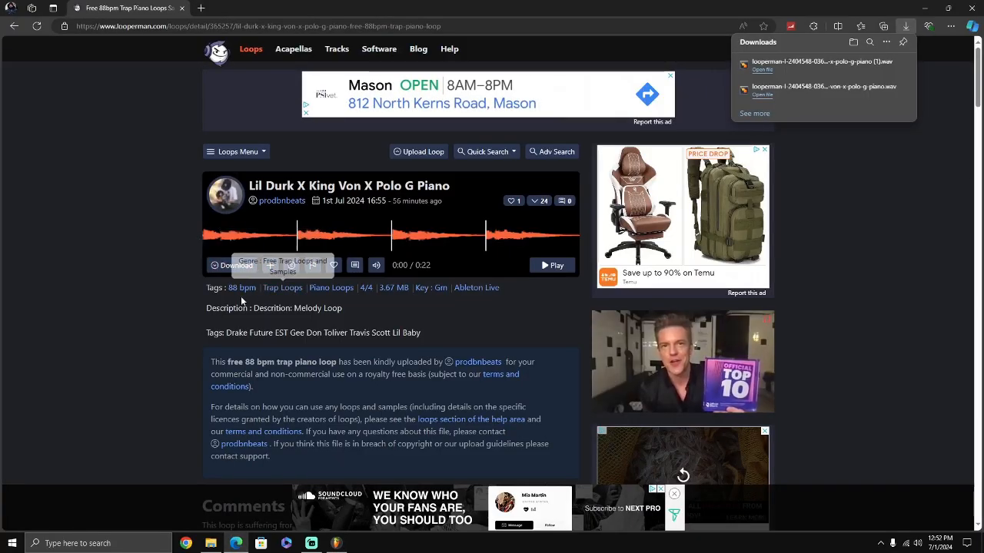
pyautogui.click(335, 545)
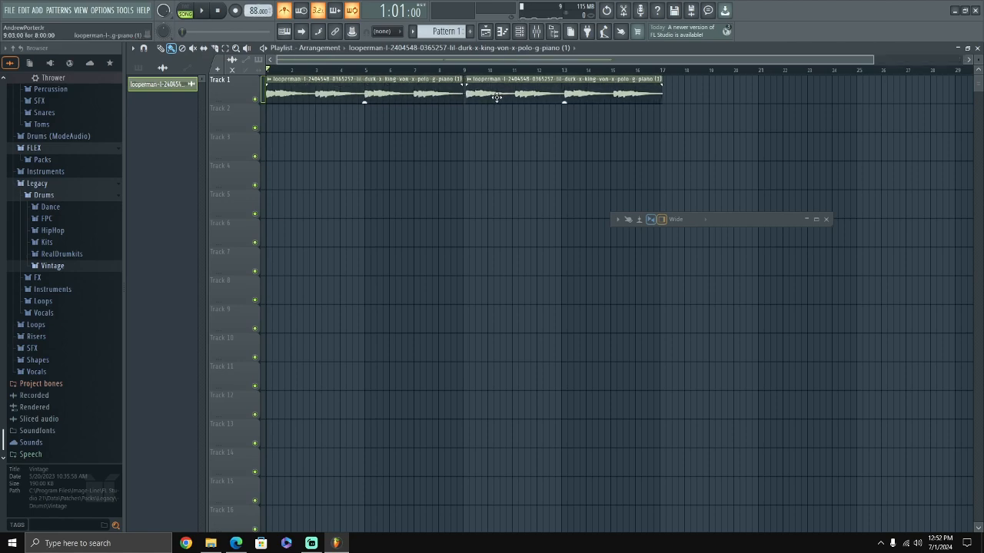
# - Choose a grid snap value and line up the two piano loop clips
pyautogui.click(172, 48)
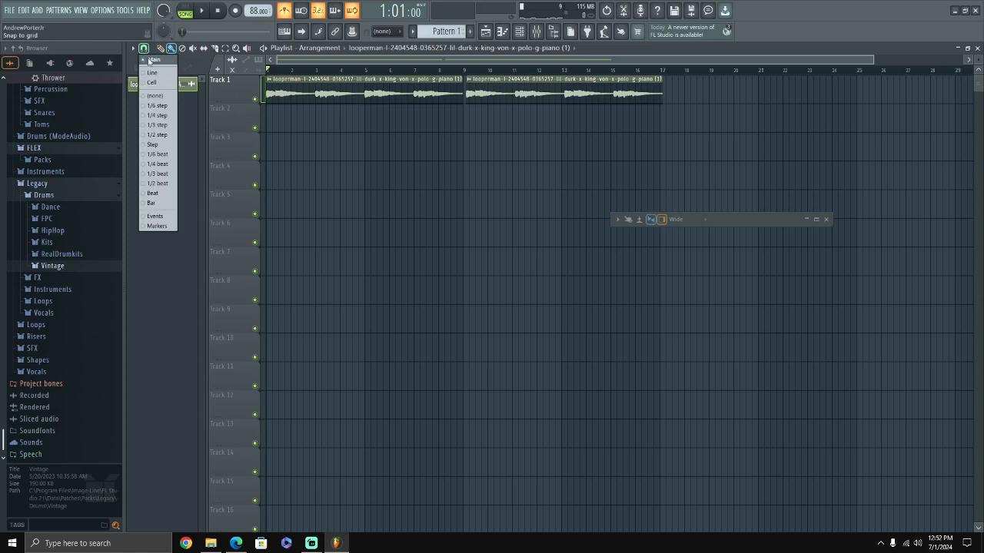
pyautogui.click(157, 95)
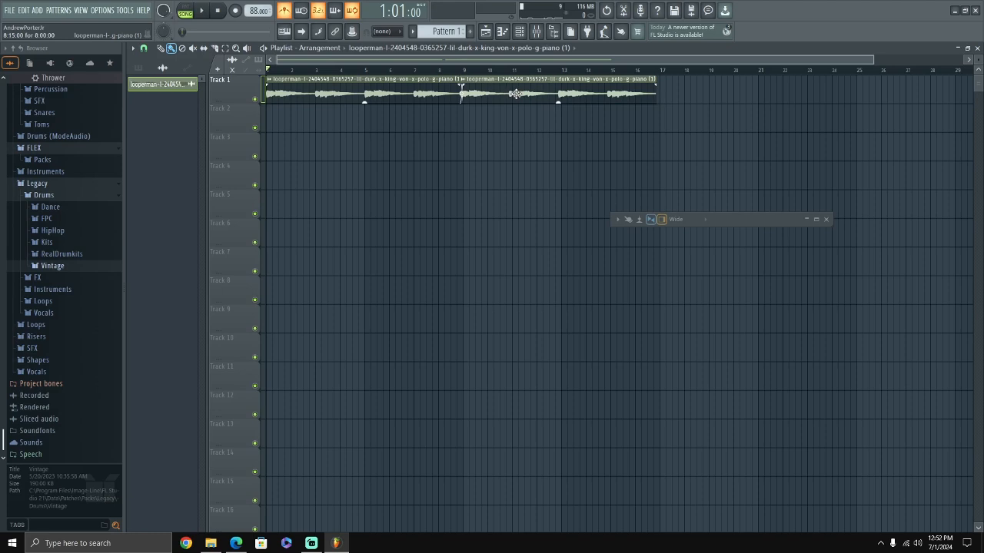
pyautogui.click(201, 9)
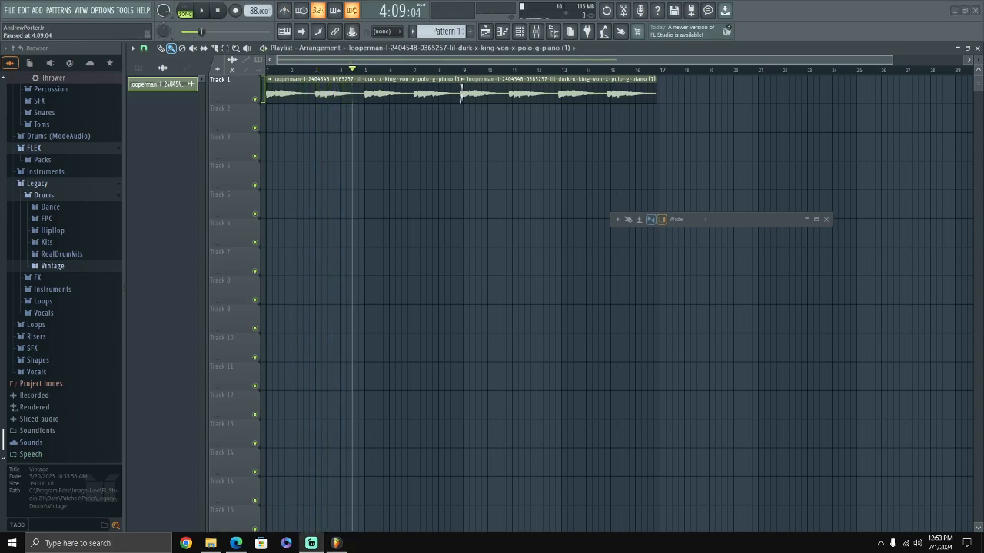
# - Play back the doubled piano loop, then return to the Looperman trap piano listings
pyautogui.click(201, 9)
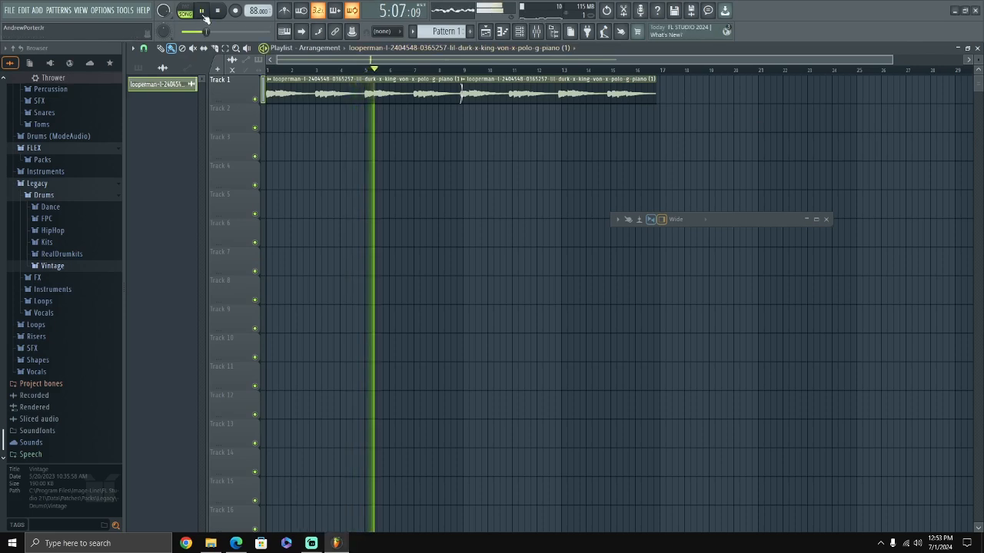
pyautogui.click(201, 9)
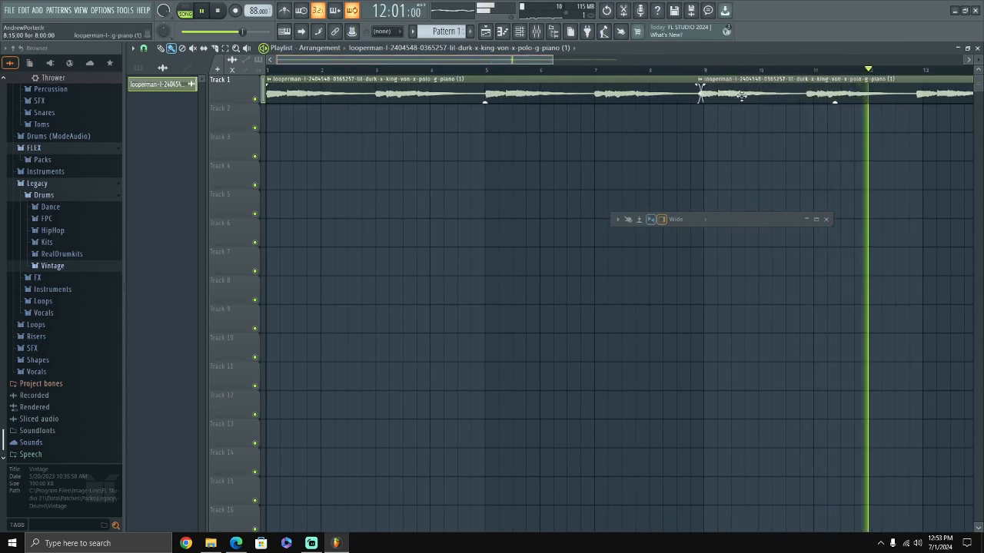
pyautogui.click(172, 48)
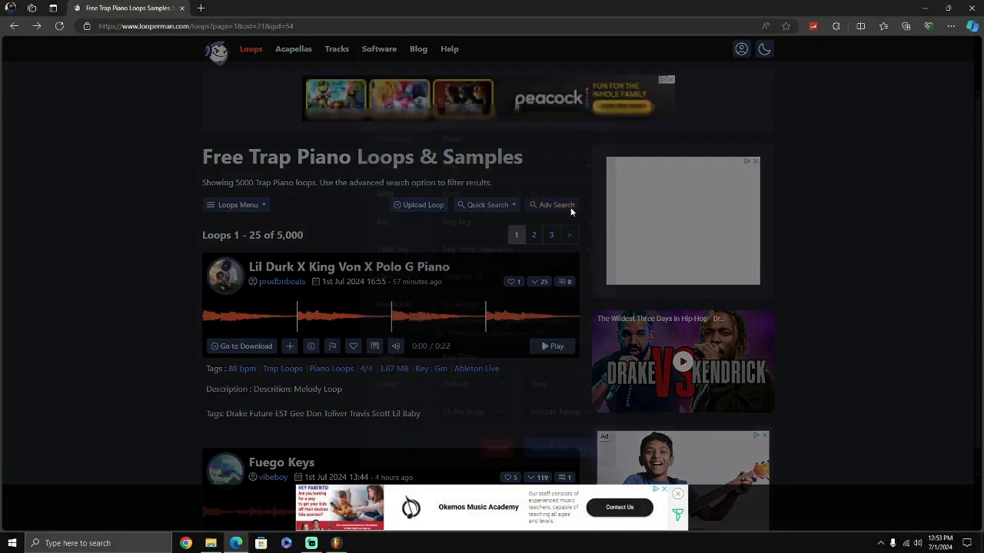
# - Set the advanced search to Drum category, Trap genre, BPM 88 to 88, then close it
pyautogui.click(552, 205)
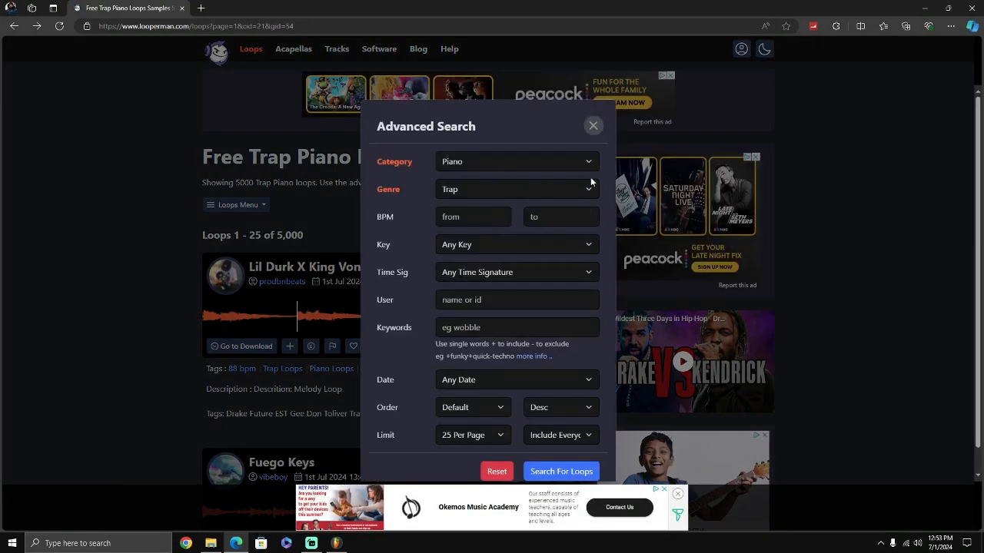
pyautogui.click(516, 161)
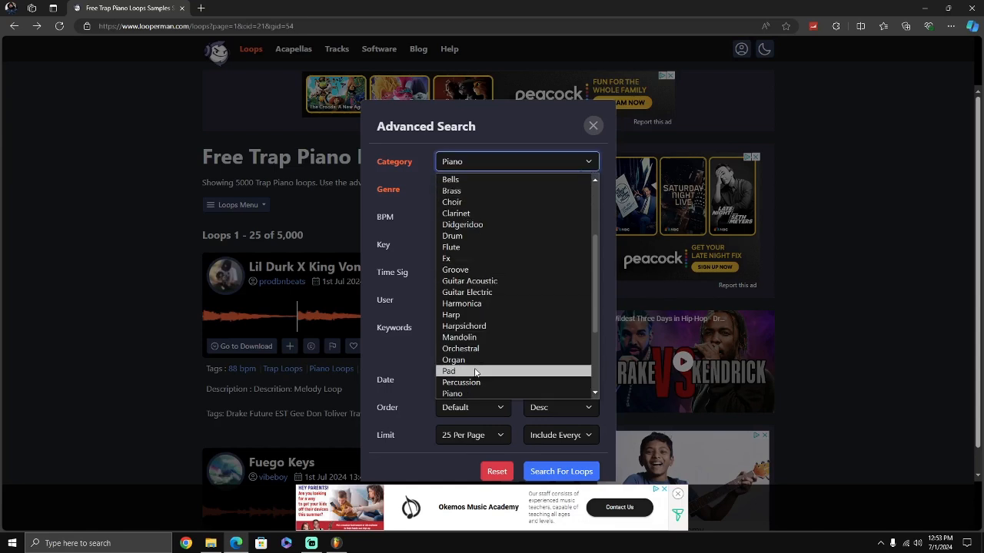
pyautogui.scroll(-3)
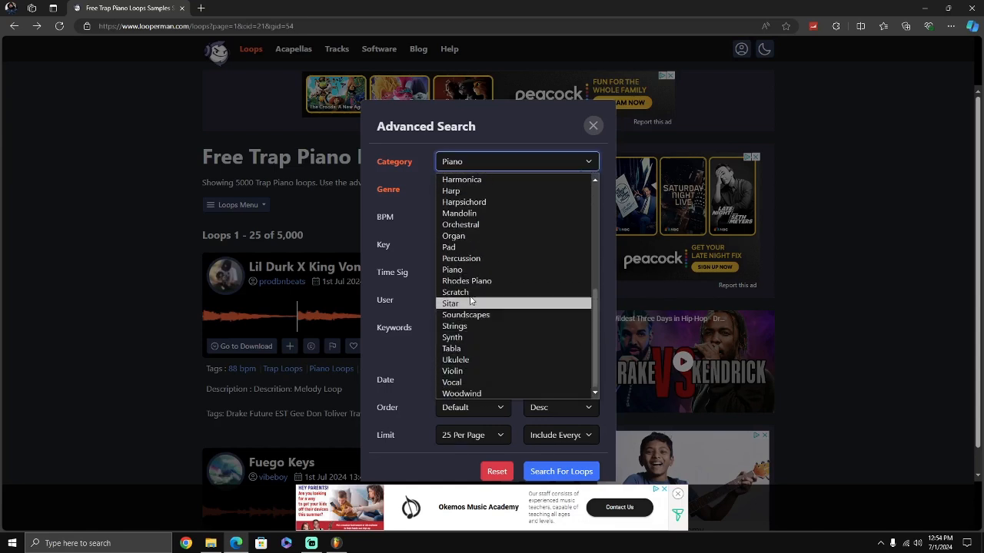
pyautogui.moveTo(466, 280)
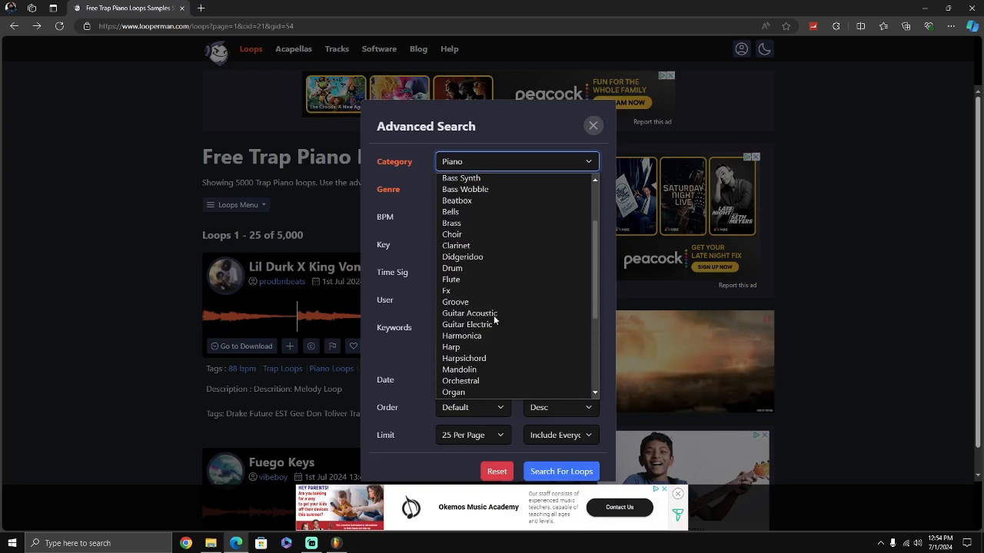
pyautogui.click(452, 267)
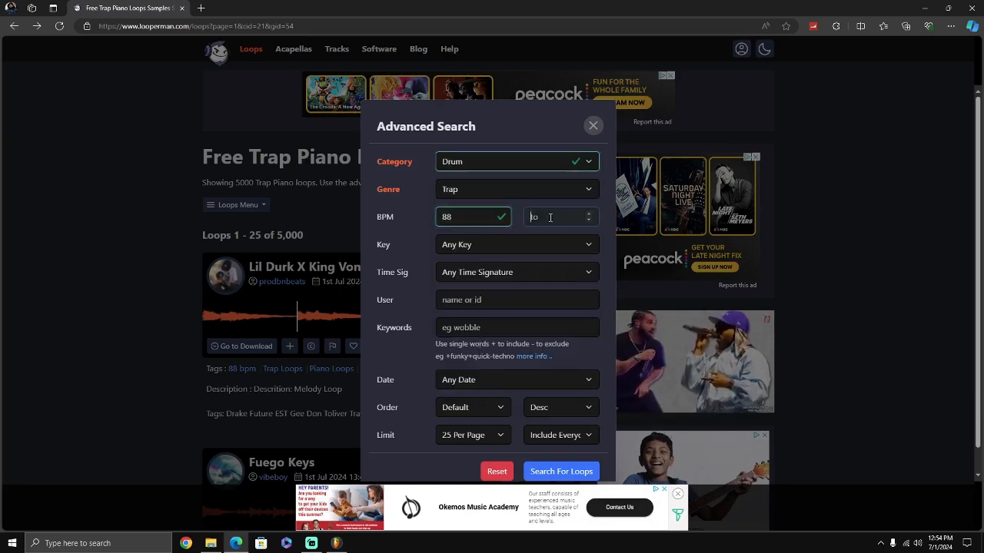
pyautogui.write('88')
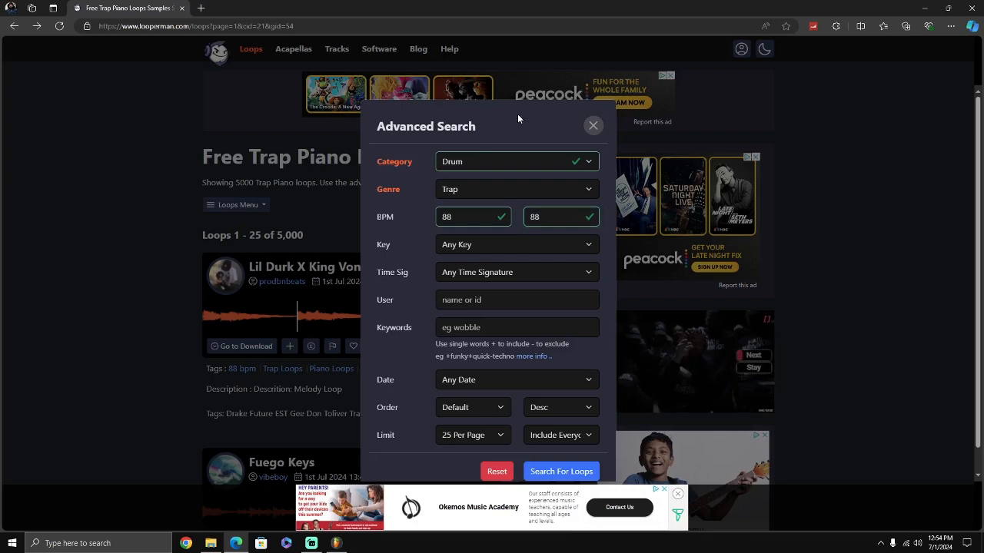
pyautogui.moveTo(313, 412)
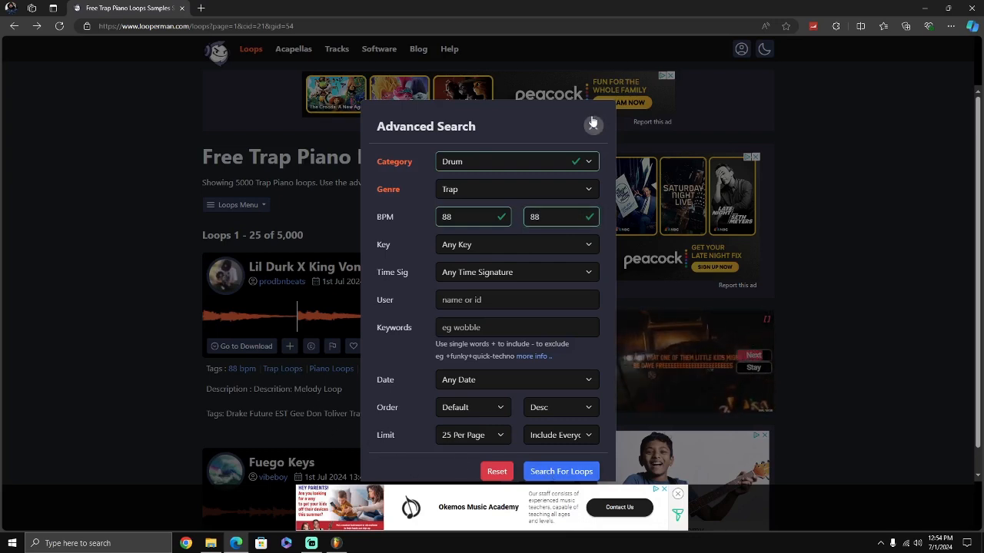
pyautogui.click(593, 124)
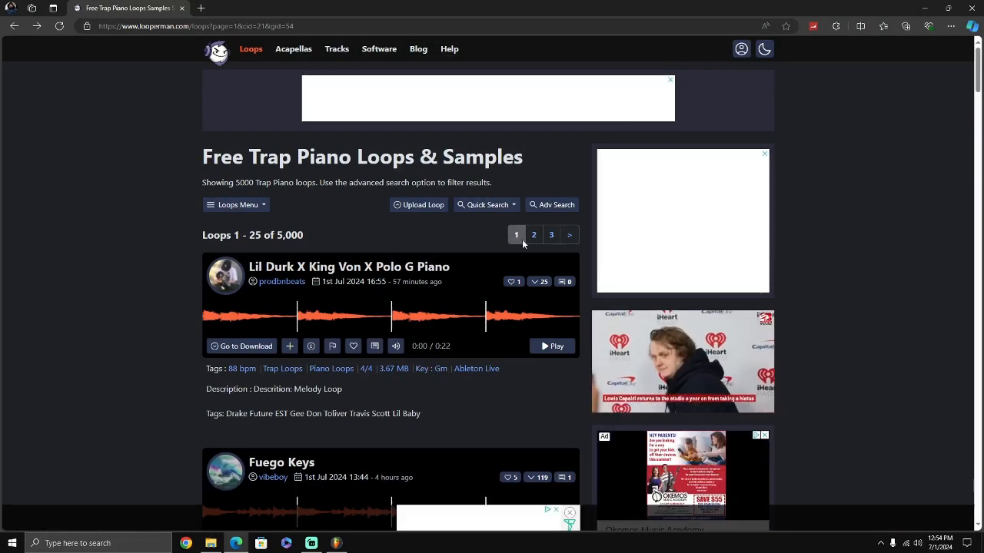
# - Set Key to Any Key and run the search for 88 BPM trap drum loops
pyautogui.click(551, 204)
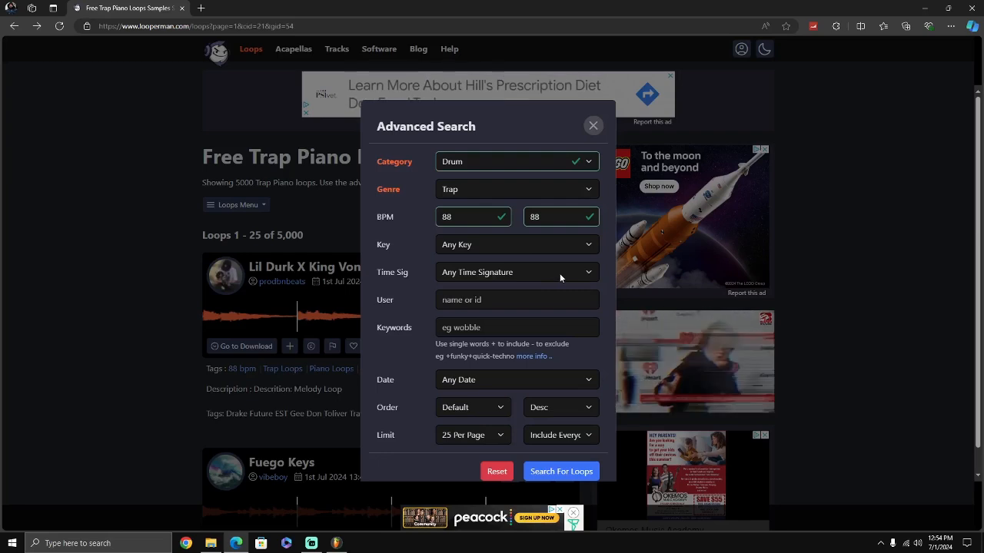
pyautogui.click(517, 245)
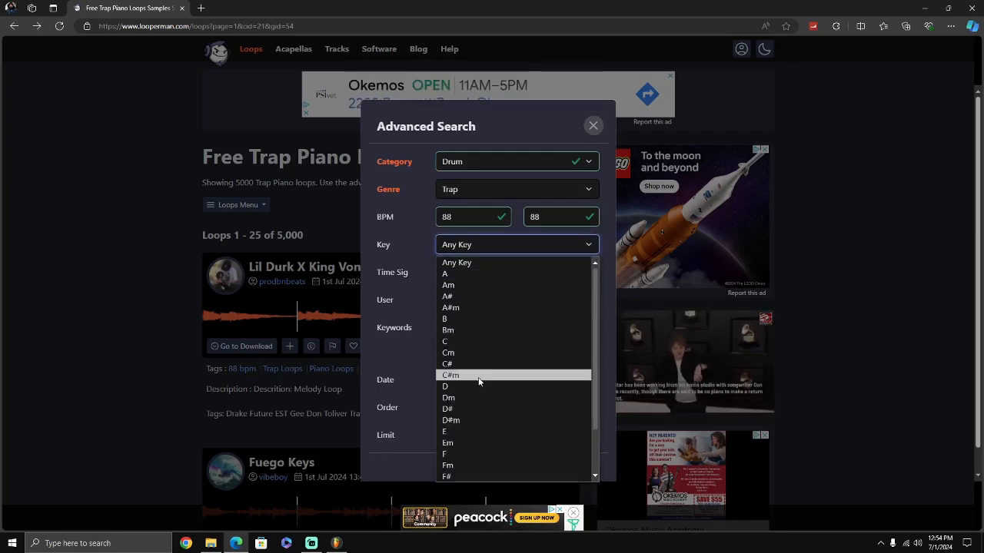
pyautogui.scroll(-3)
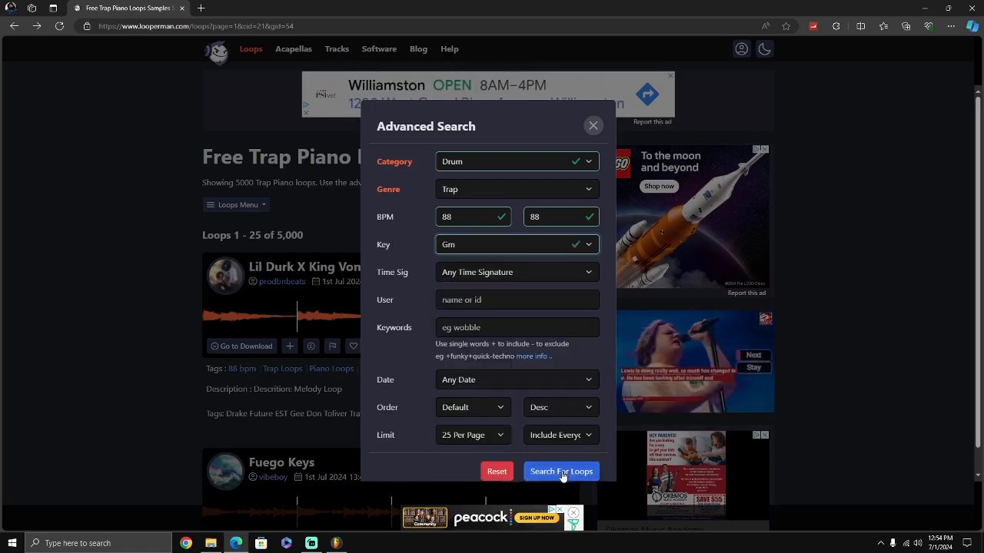
pyautogui.click(561, 470)
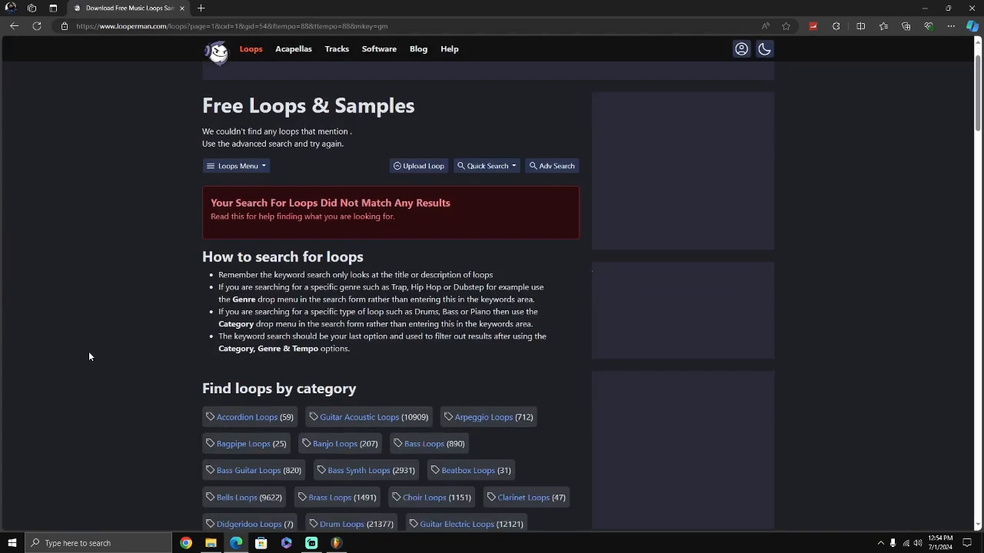
pyautogui.scroll(-3)
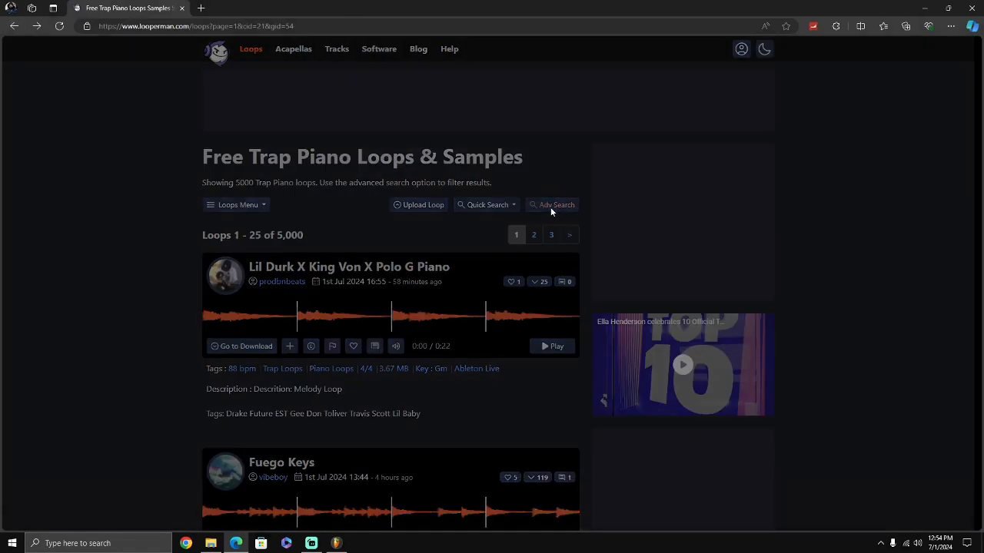
pyautogui.click(551, 204)
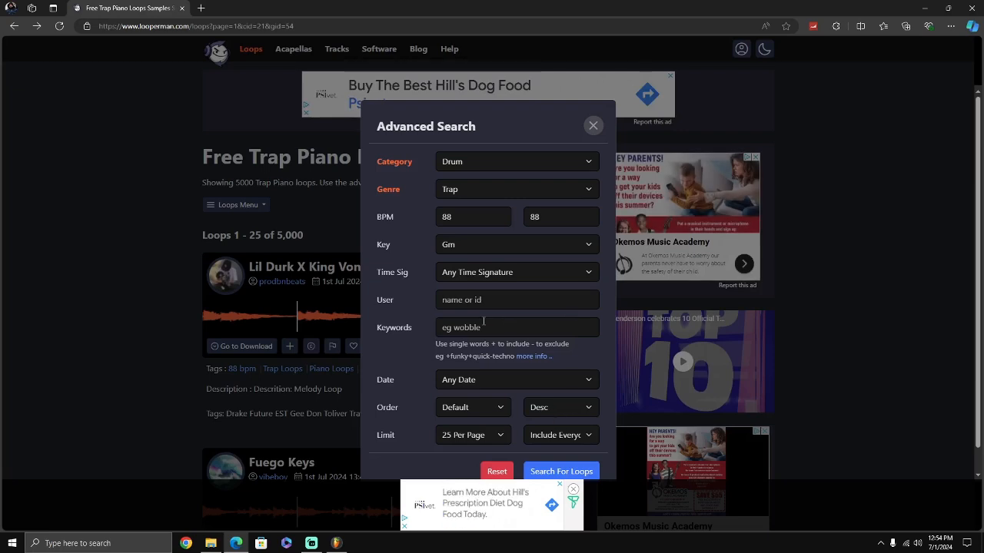
pyautogui.click(516, 245)
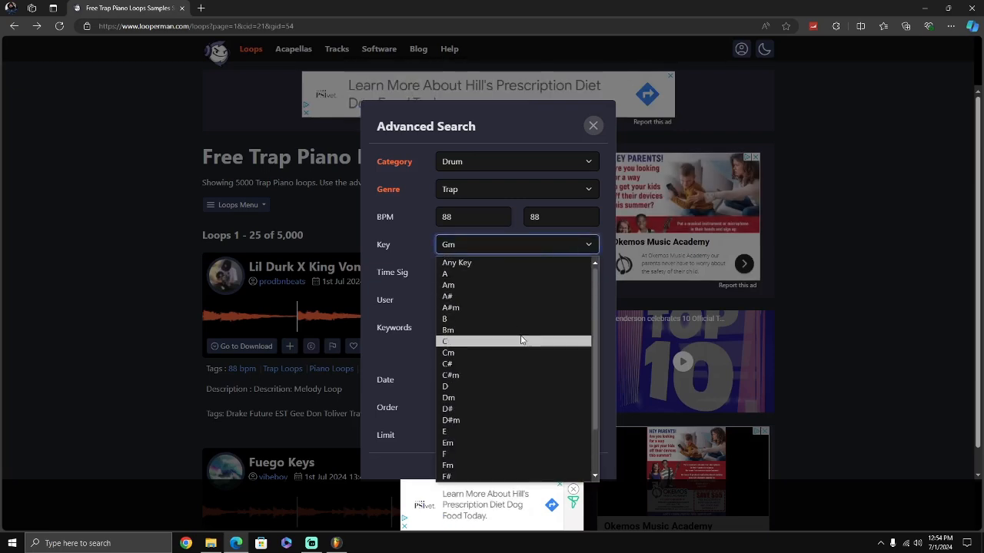
pyautogui.click(455, 262)
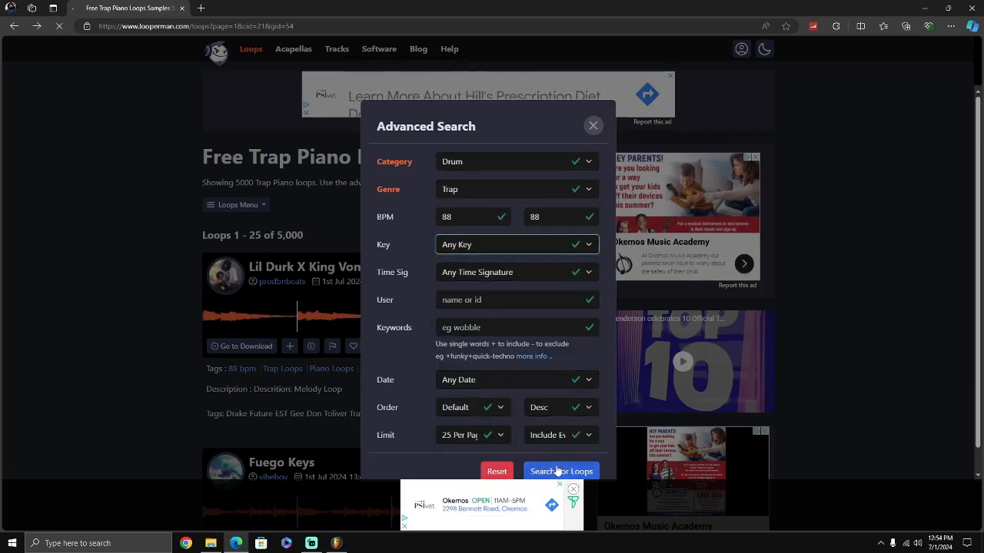
pyautogui.click(561, 471)
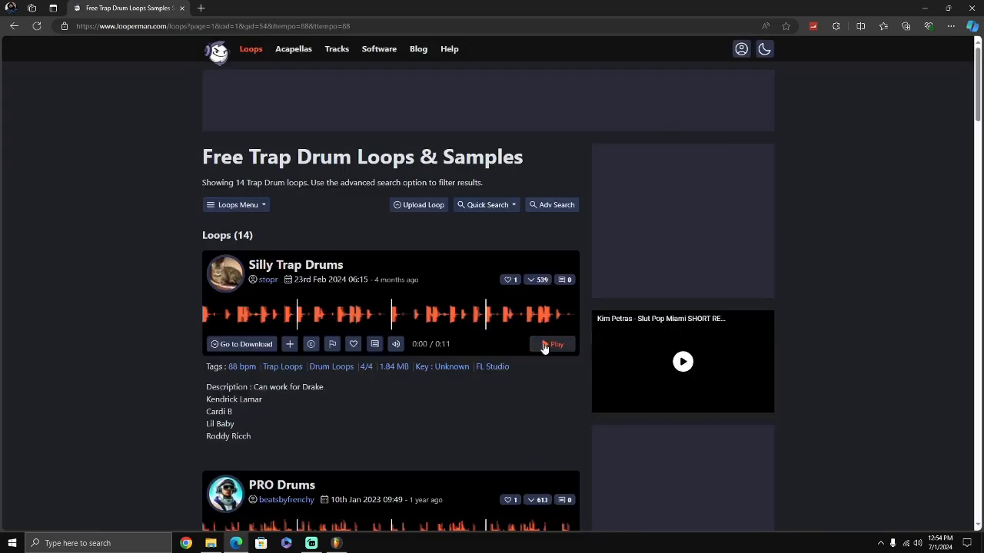
# - Preview Silly Trap Drums against the piano, then download the Some Drums Reverb loop
pyautogui.click(552, 344)
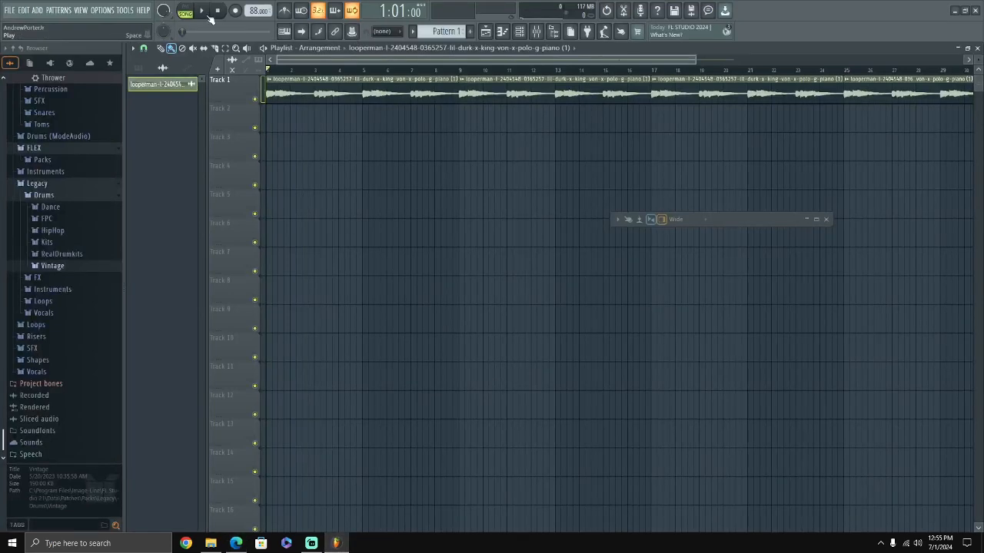
pyautogui.click(201, 10)
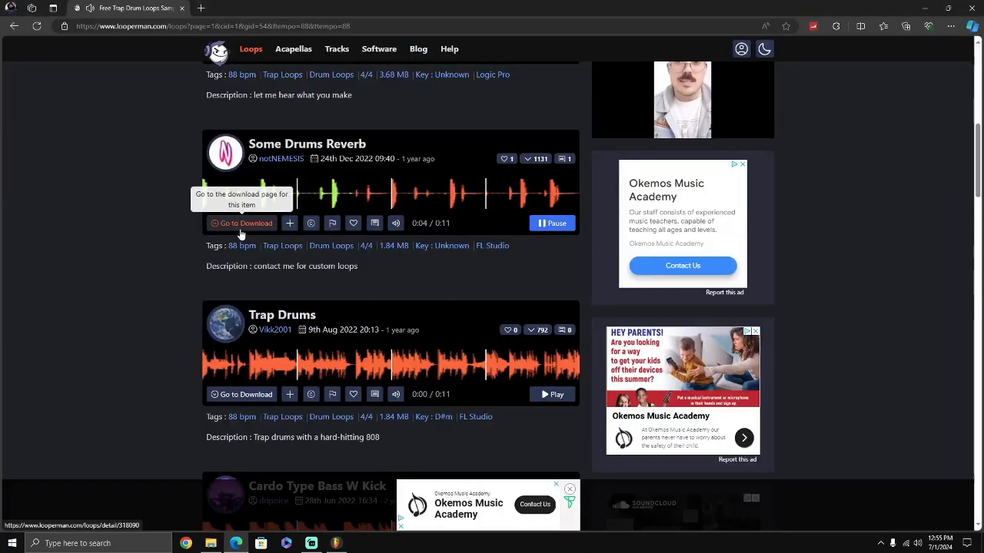
pyautogui.click(241, 223)
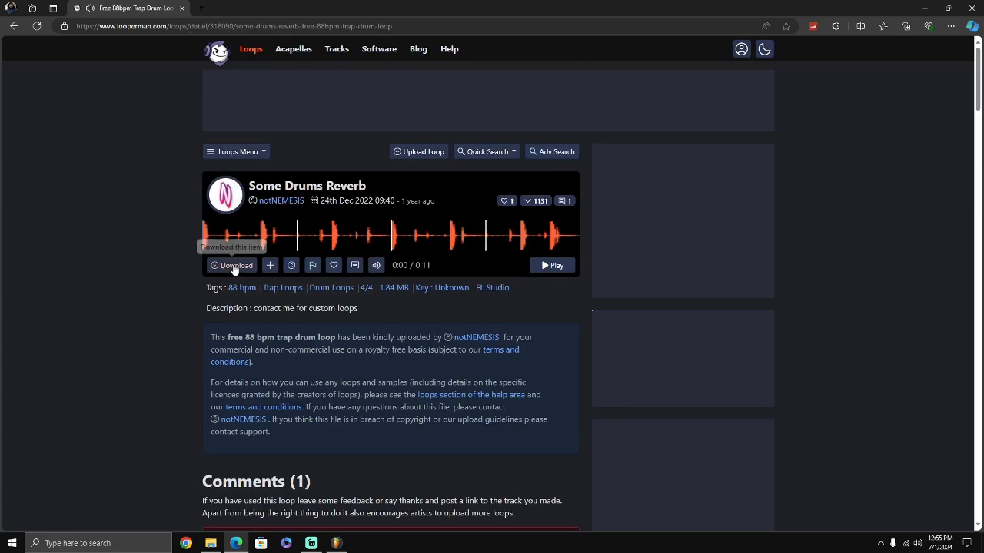
pyautogui.click(231, 264)
pyautogui.write('https://www.youtube.com')
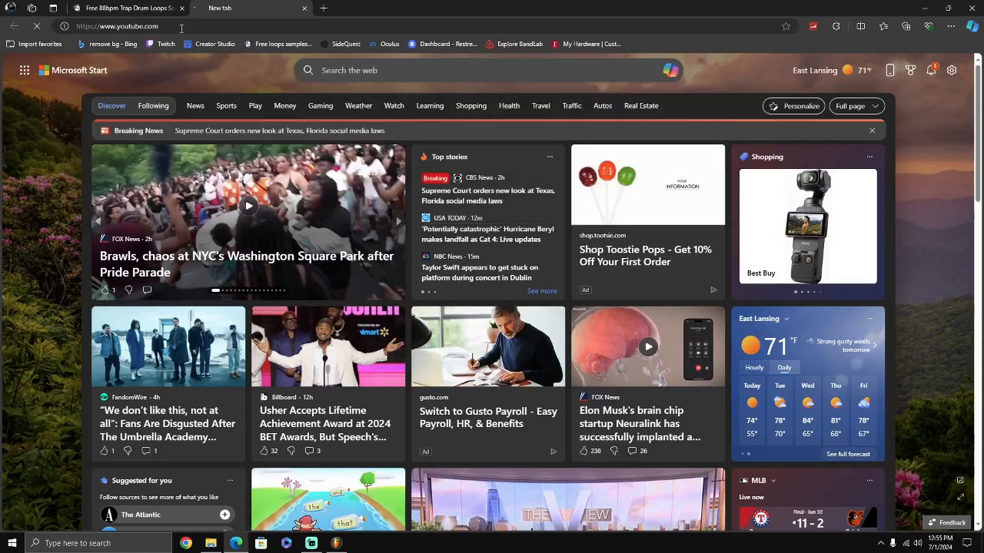
# - Go to YouTube and open the freestyle video from the notifications bell
pyautogui.click(223, 8)
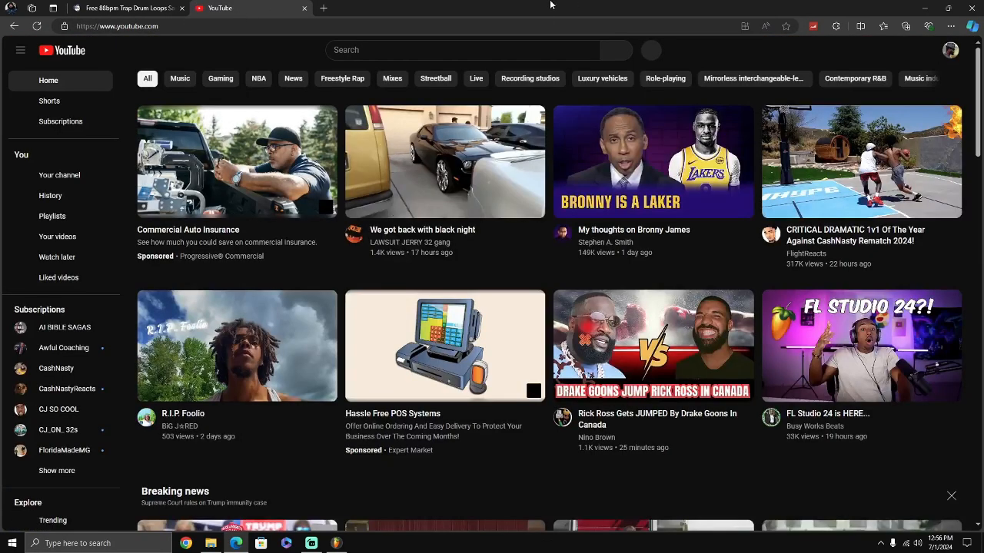
pyautogui.click(921, 49)
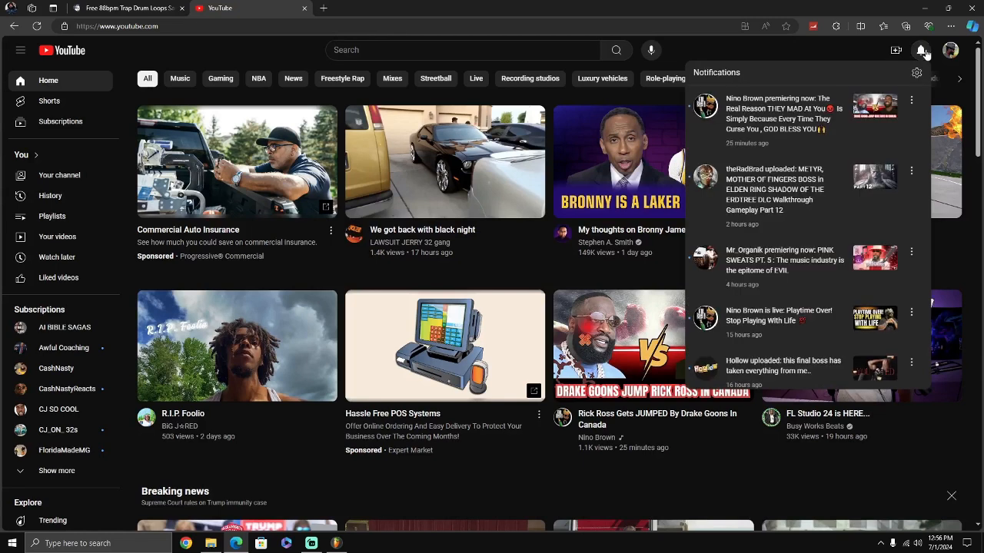
pyautogui.click(919, 49)
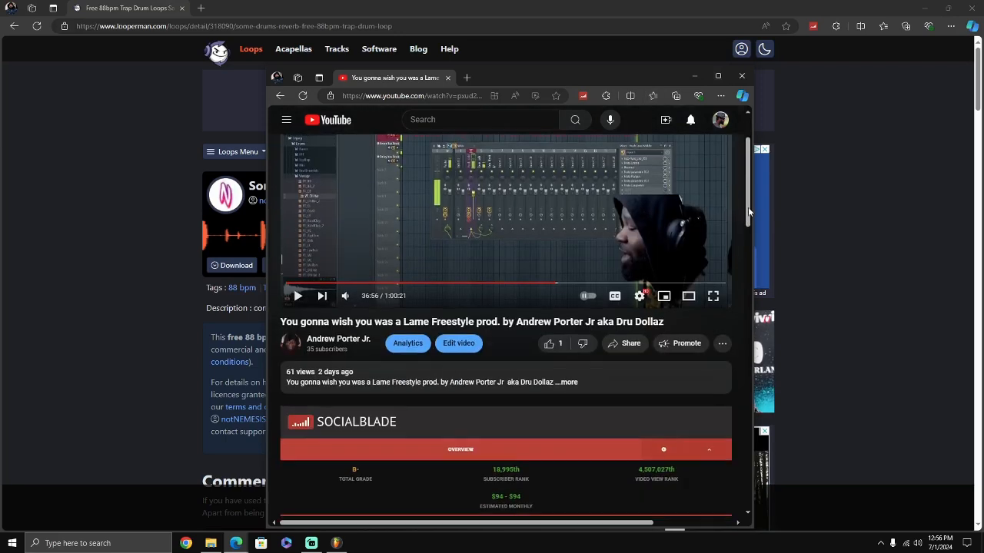
# - Maximize the video window, scroll to the comments and expand the reply under the sampling comment
pyautogui.scroll(-3)
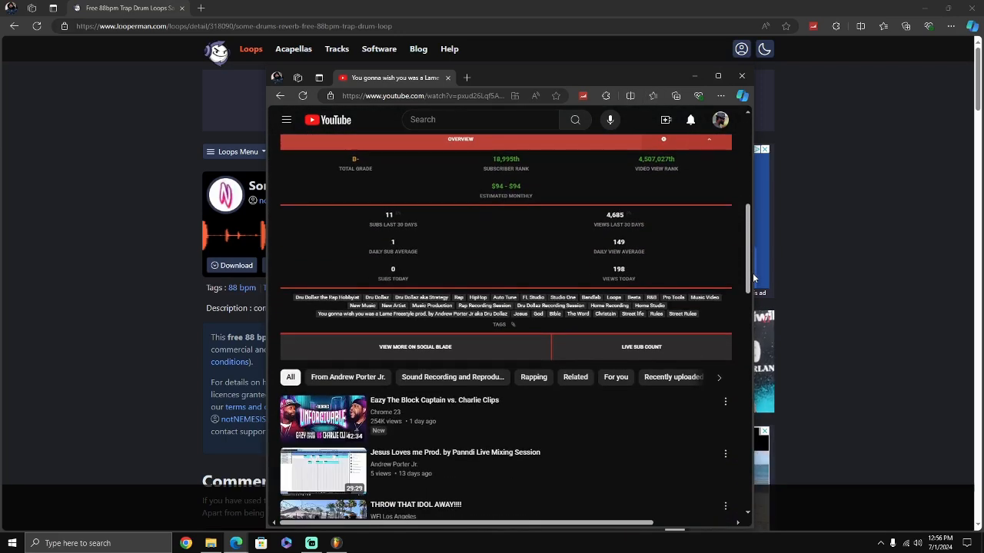
pyautogui.scroll(3)
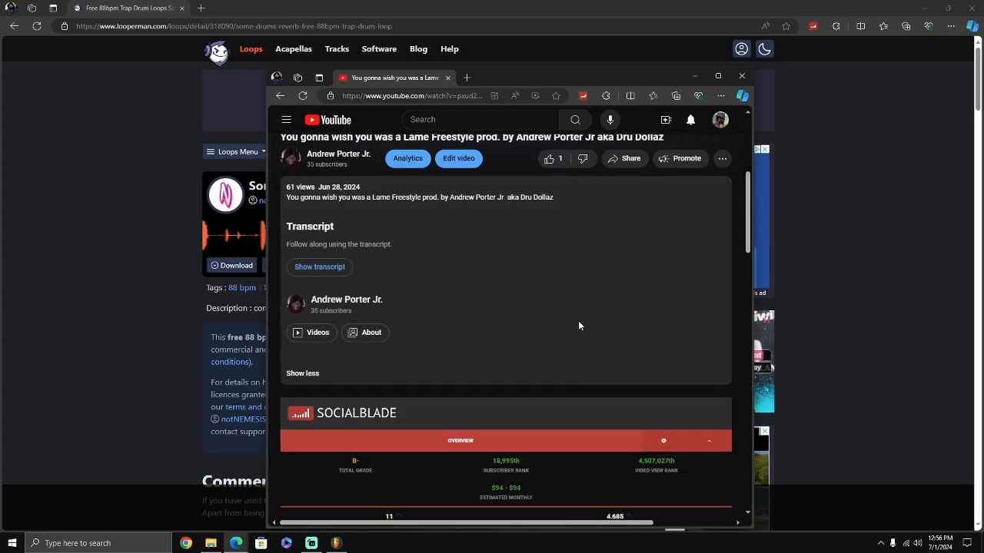
pyautogui.scroll(-3)
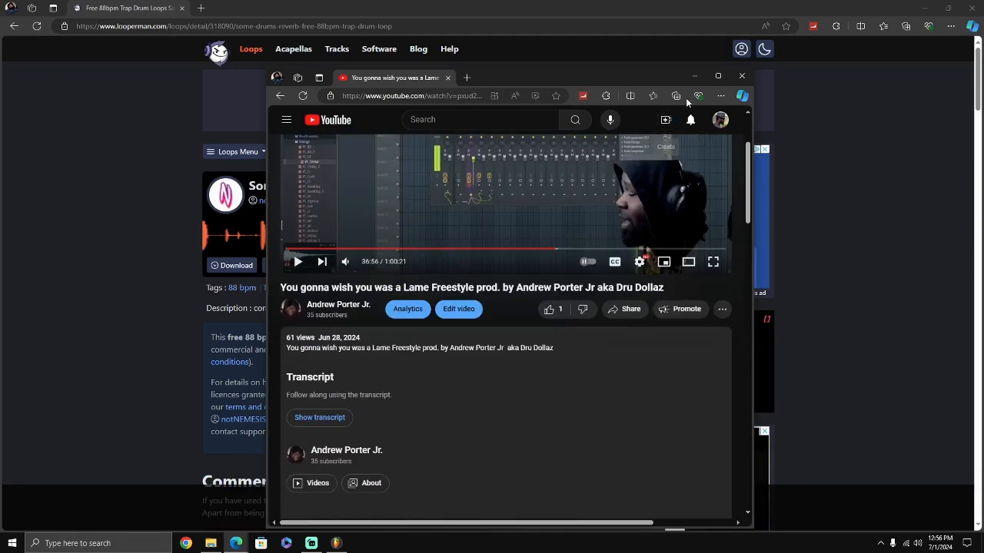
pyautogui.click(716, 77)
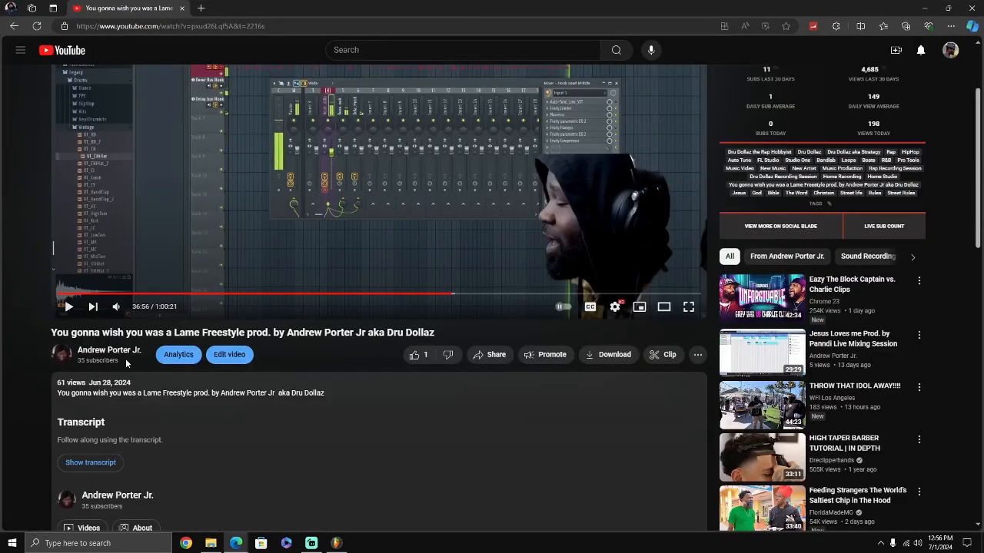
pyautogui.scroll(-3)
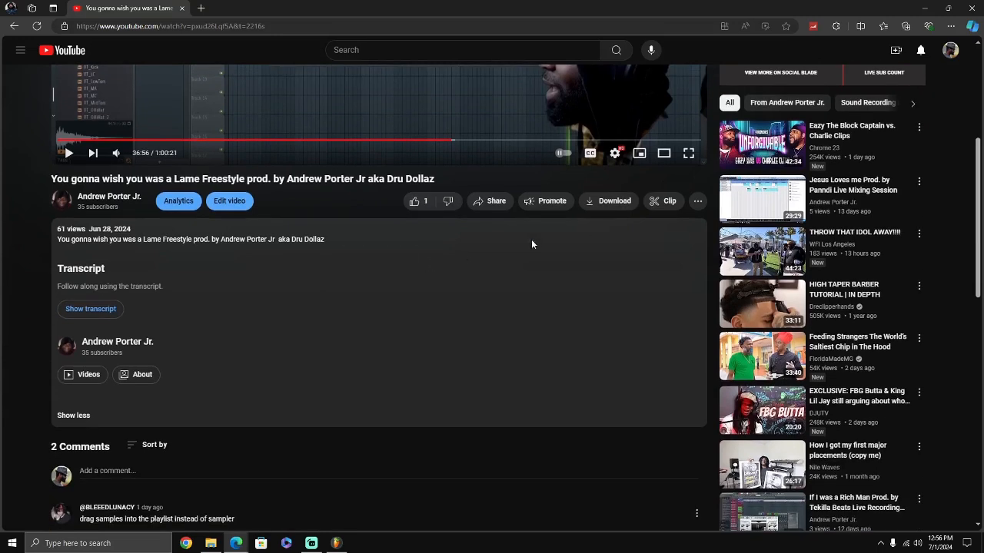
pyautogui.scroll(-3)
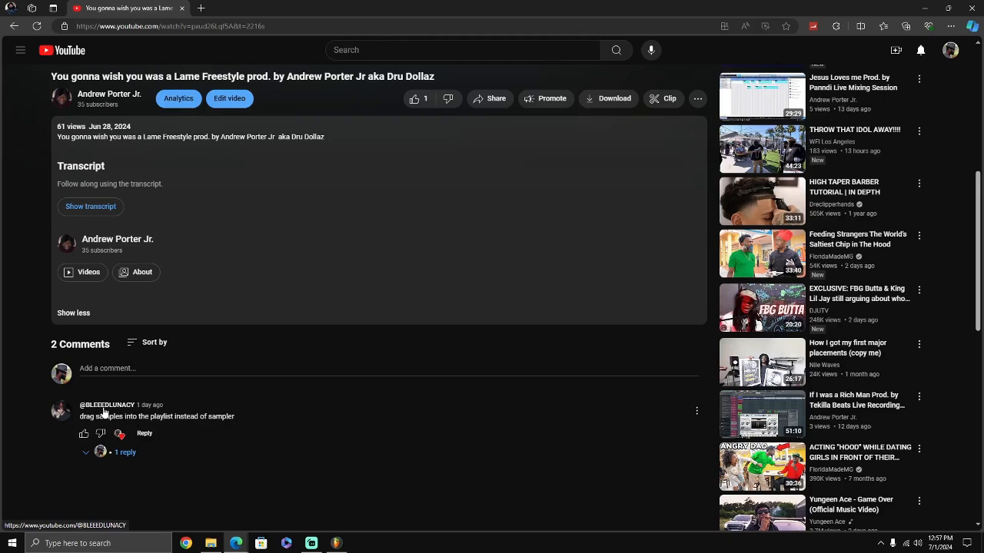
pyautogui.moveTo(110, 415)
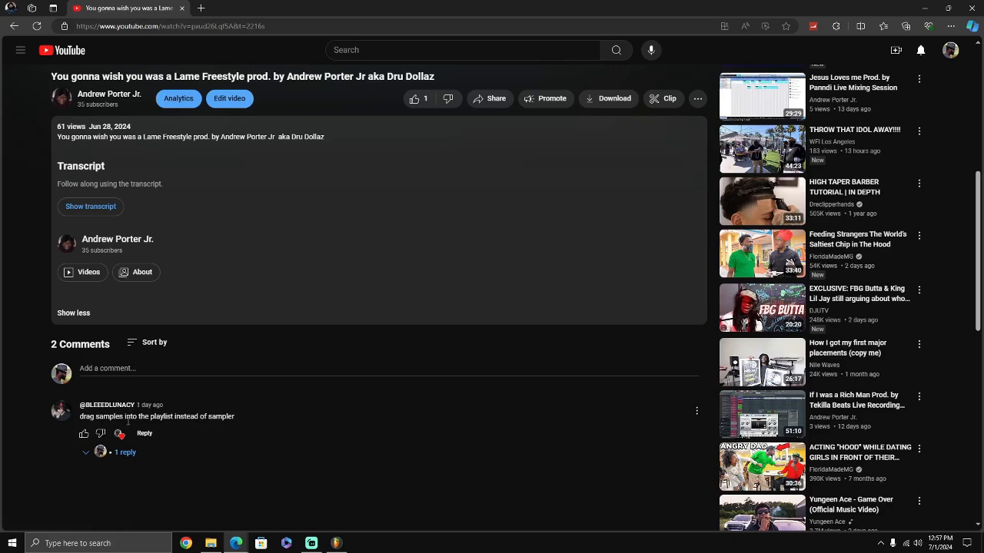
pyautogui.moveTo(237, 428)
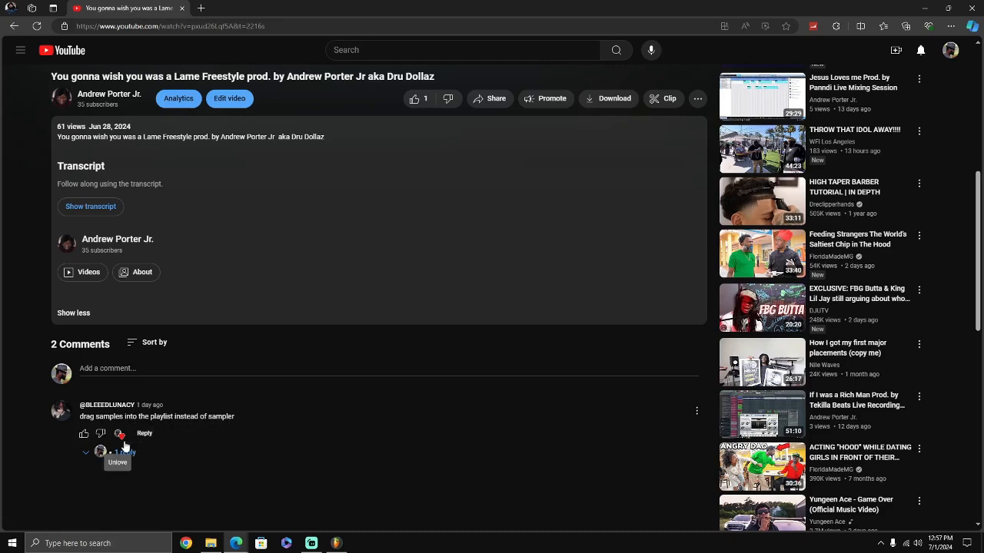
pyautogui.click(86, 452)
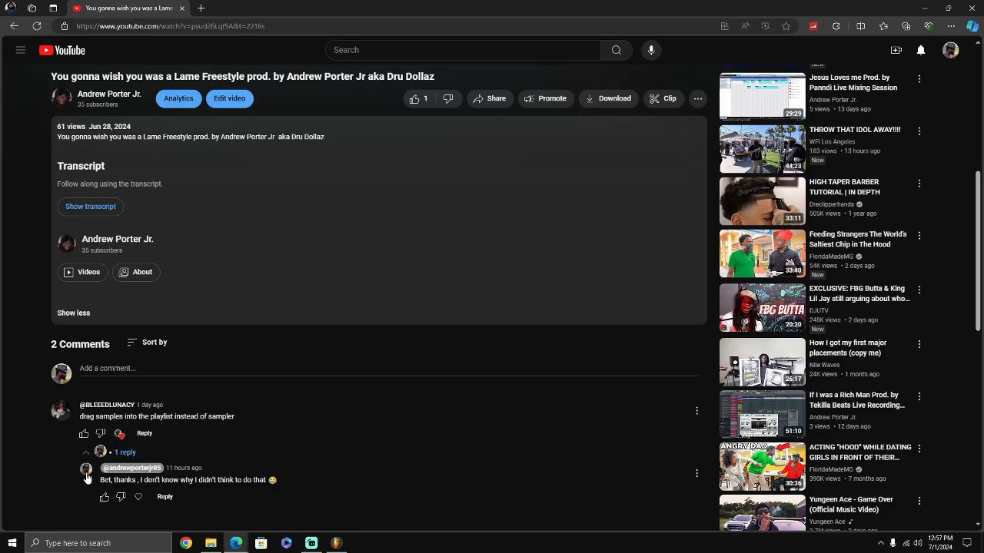
pyautogui.moveTo(277, 489)
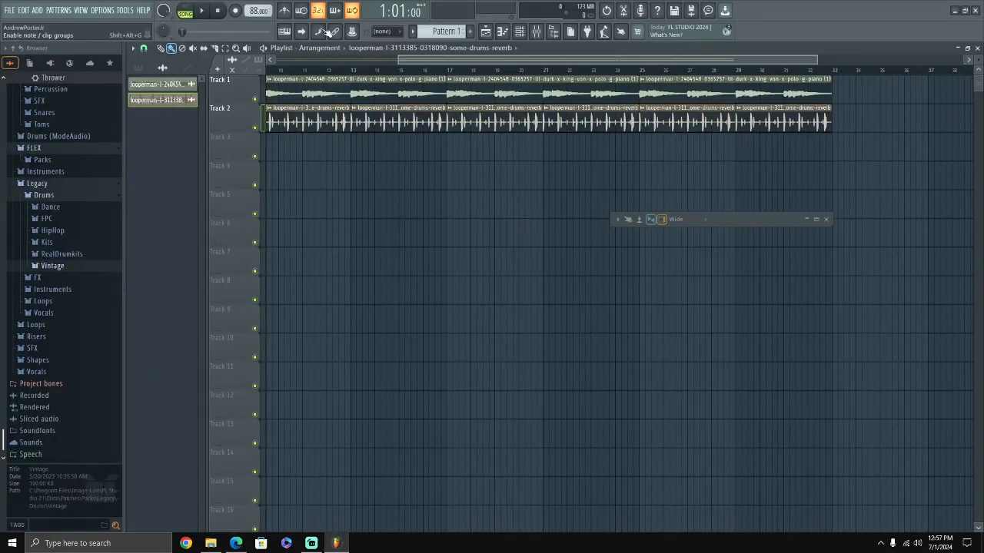
pyautogui.click(200, 9)
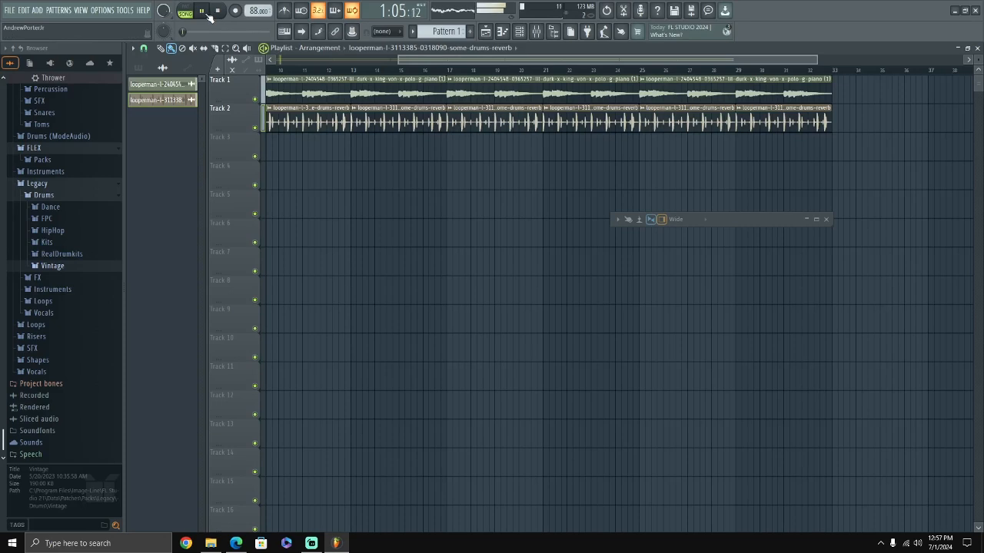
pyautogui.click(201, 9)
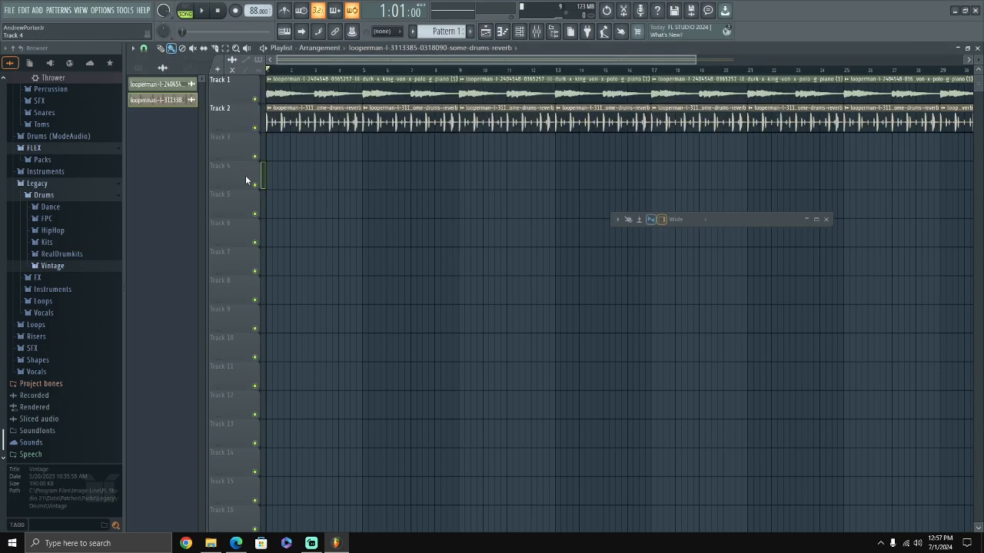
pyautogui.click(201, 11)
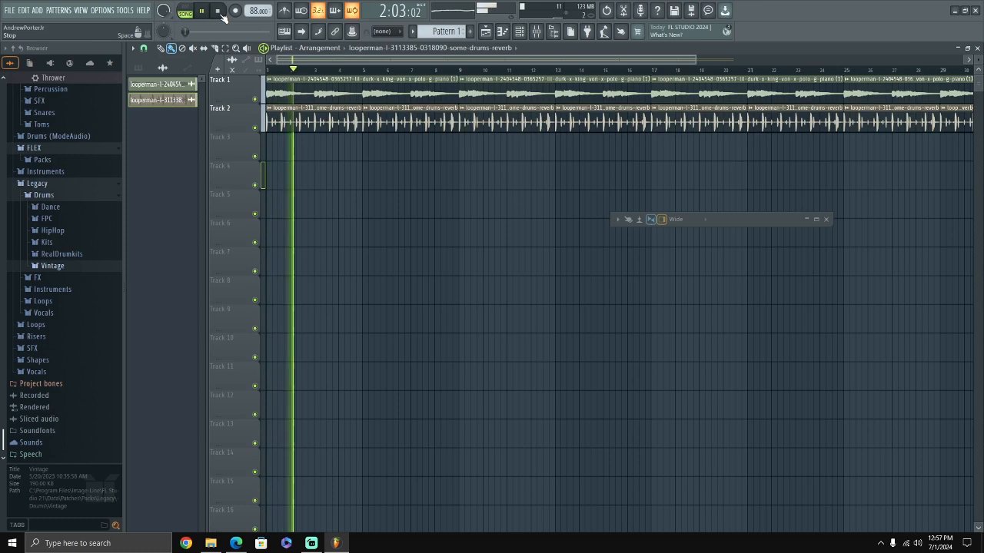
pyautogui.click(201, 9)
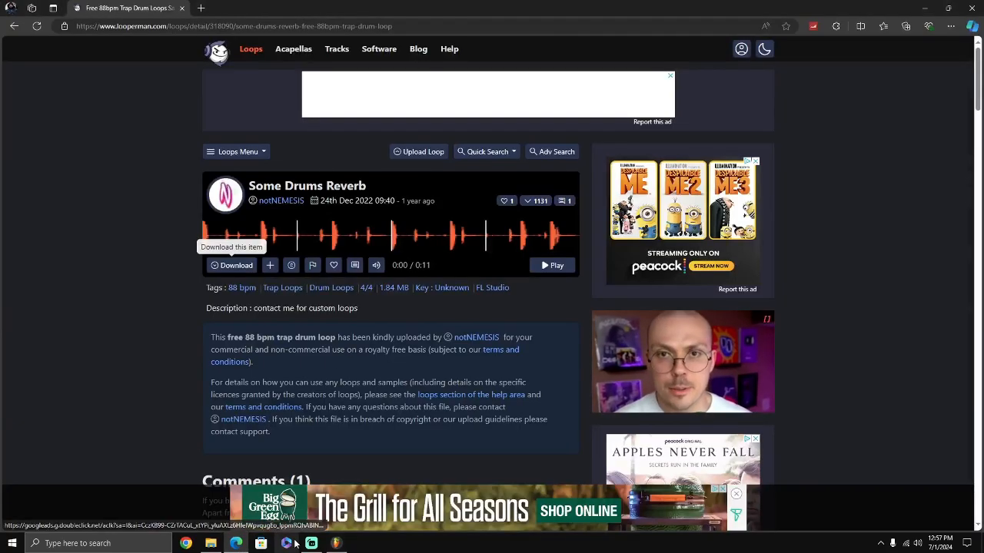
# - Change the search category from Drum to Piano, keeping Trap and 88 BPM, and run it
pyautogui.click(310, 544)
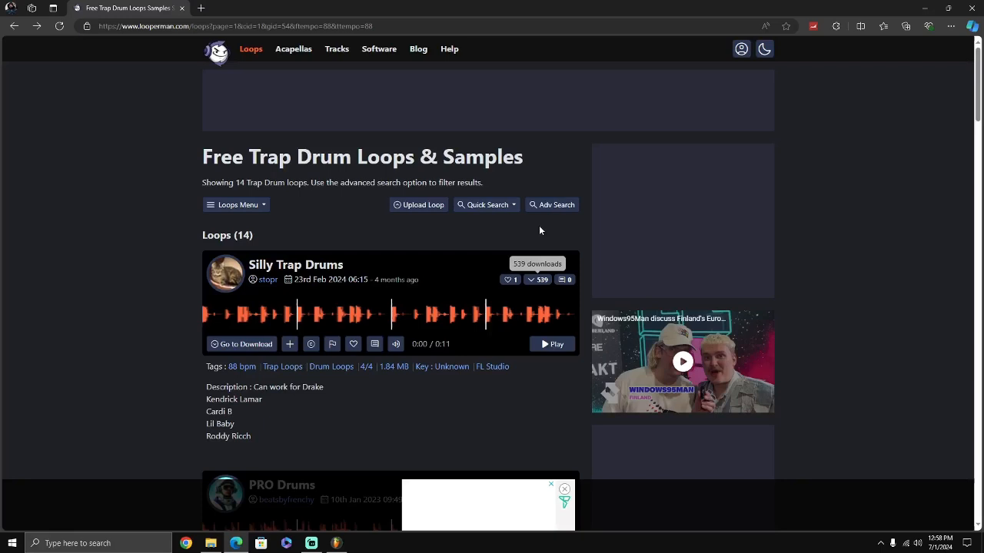
pyautogui.click(552, 204)
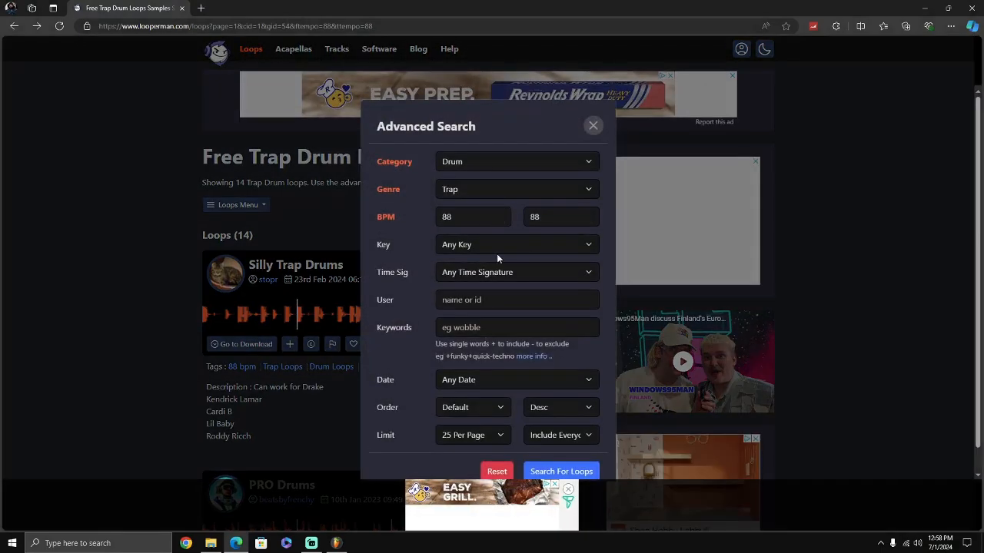
pyautogui.click(516, 161)
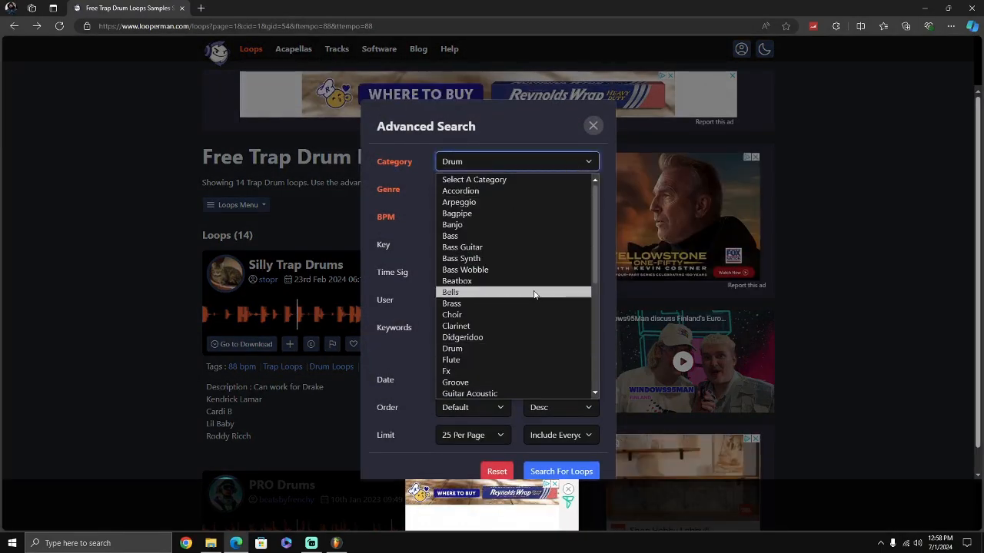
pyautogui.scroll(-3)
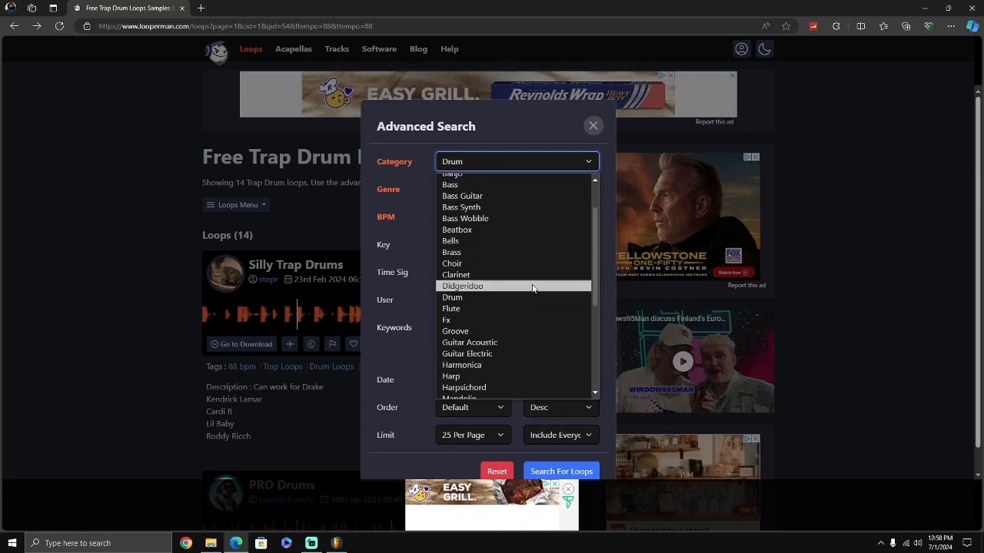
pyautogui.scroll(-3)
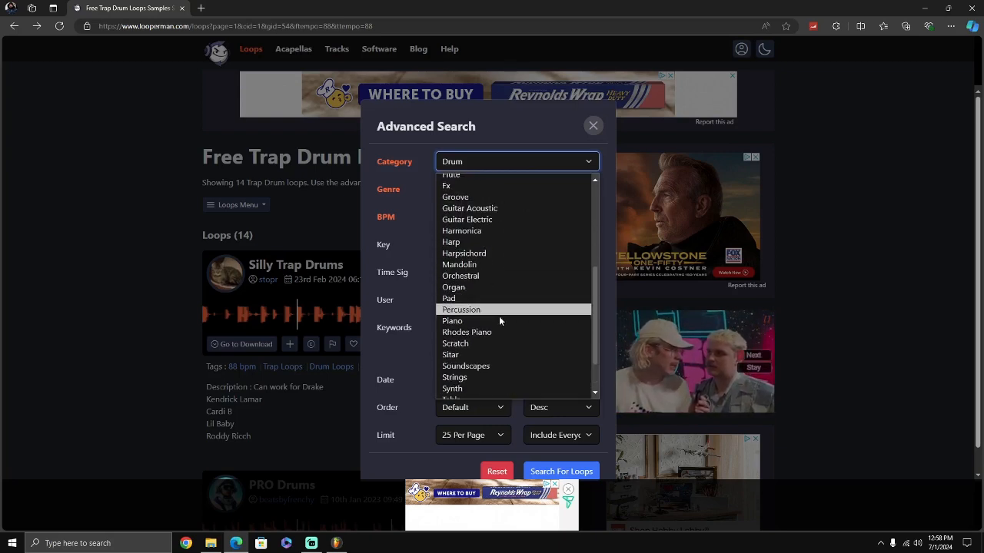
pyautogui.click(452, 321)
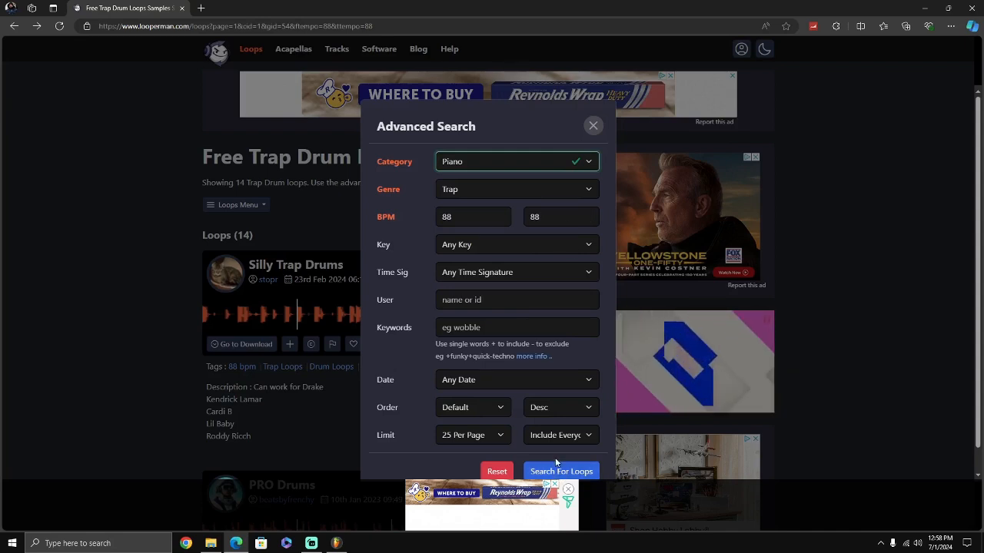
pyautogui.click(517, 244)
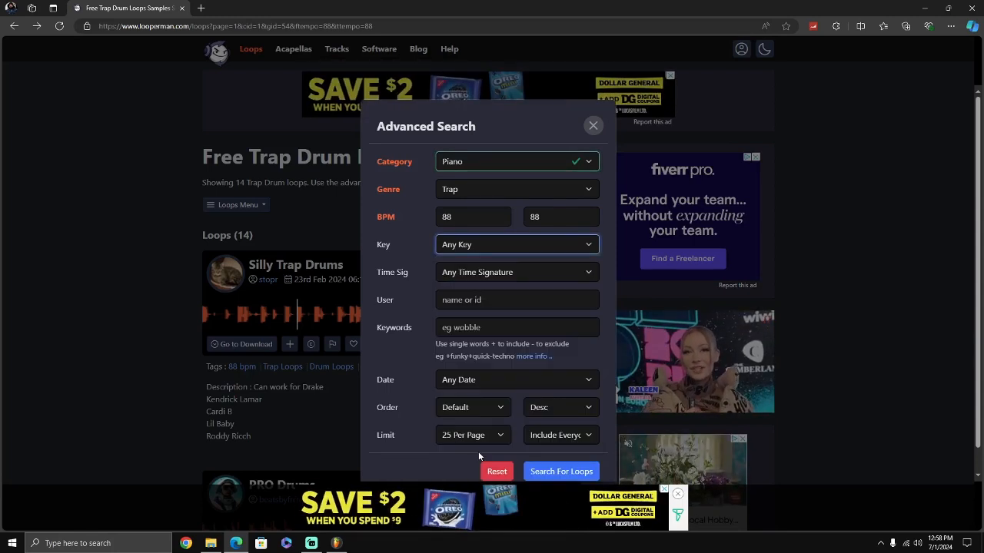
pyautogui.click(561, 470)
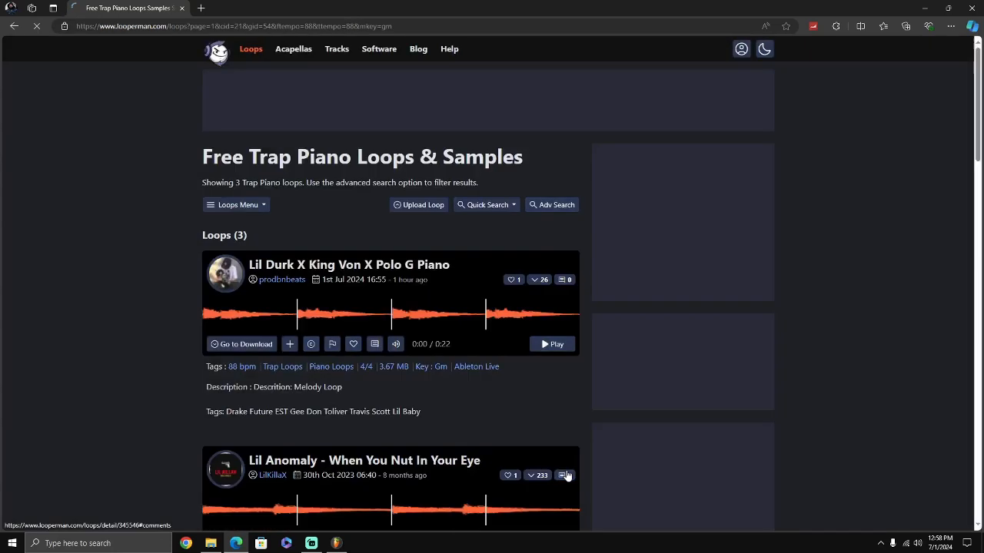
# - Scroll the piano results, switch briefly to the beat project, then return to the drum loop results
pyautogui.scroll(-3)
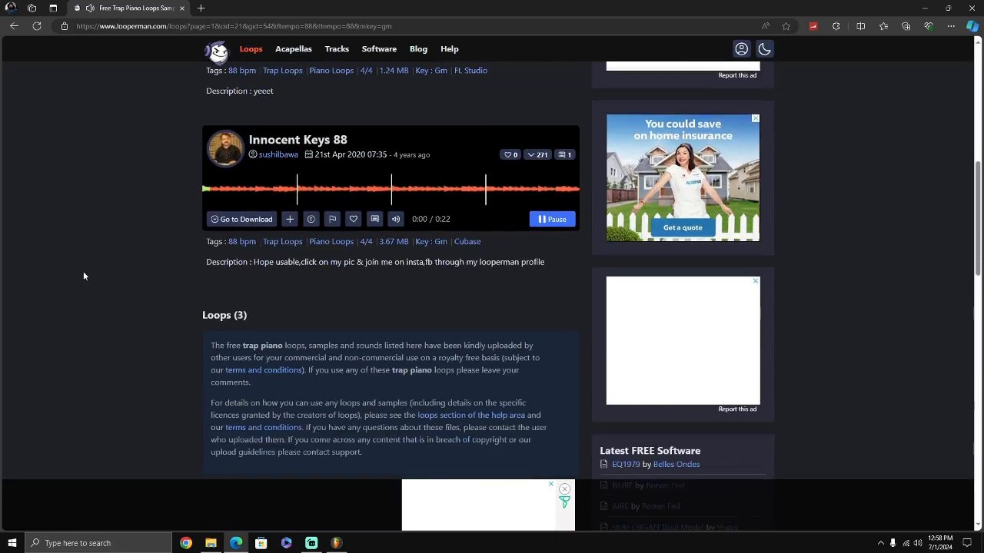
pyautogui.click(311, 544)
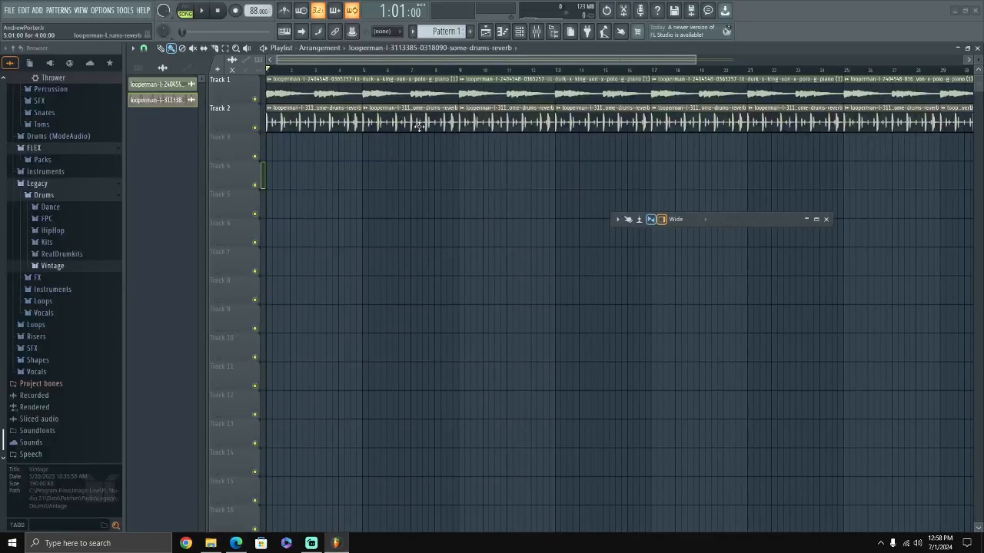
pyautogui.click(200, 10)
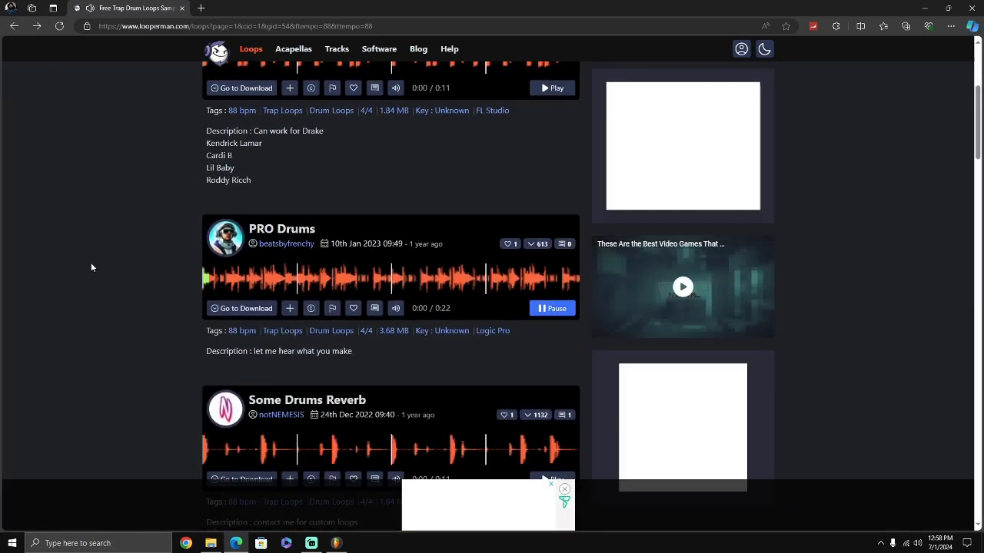
pyautogui.scroll(-3)
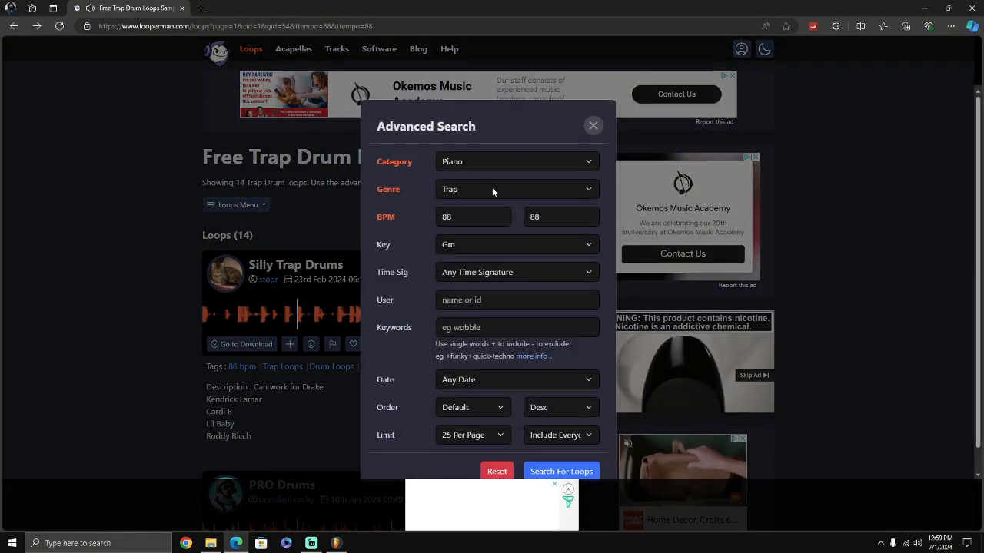
pyautogui.click(561, 470)
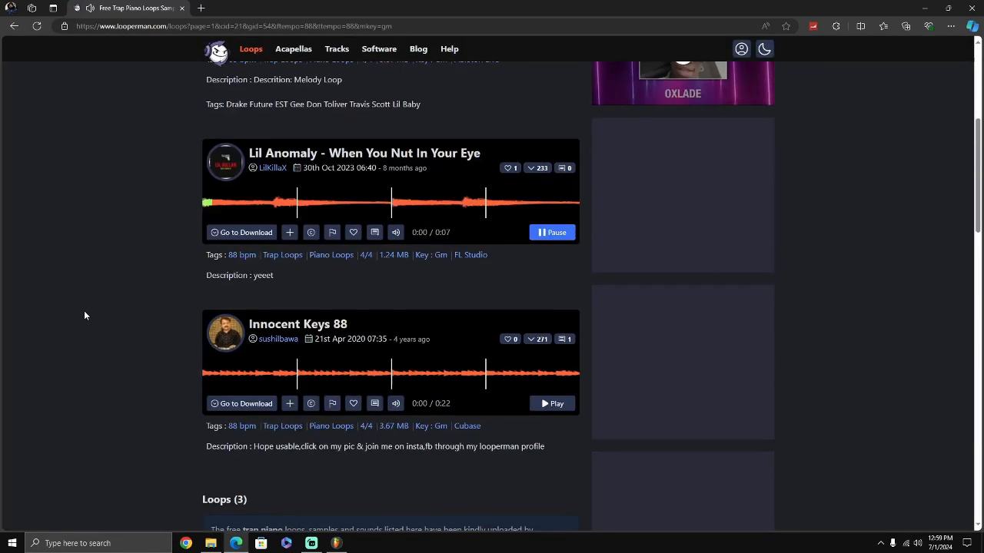
pyautogui.scroll(-3)
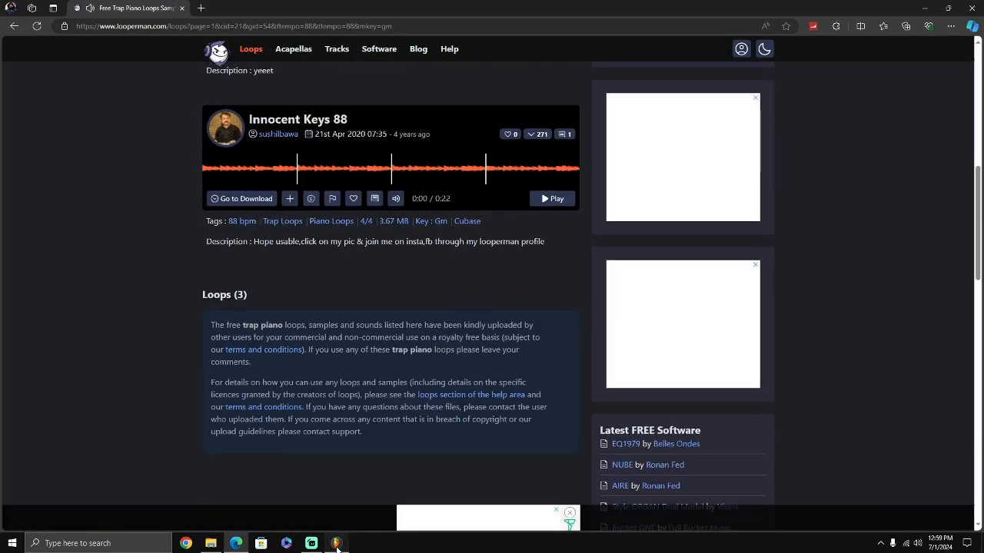
pyautogui.click(335, 544)
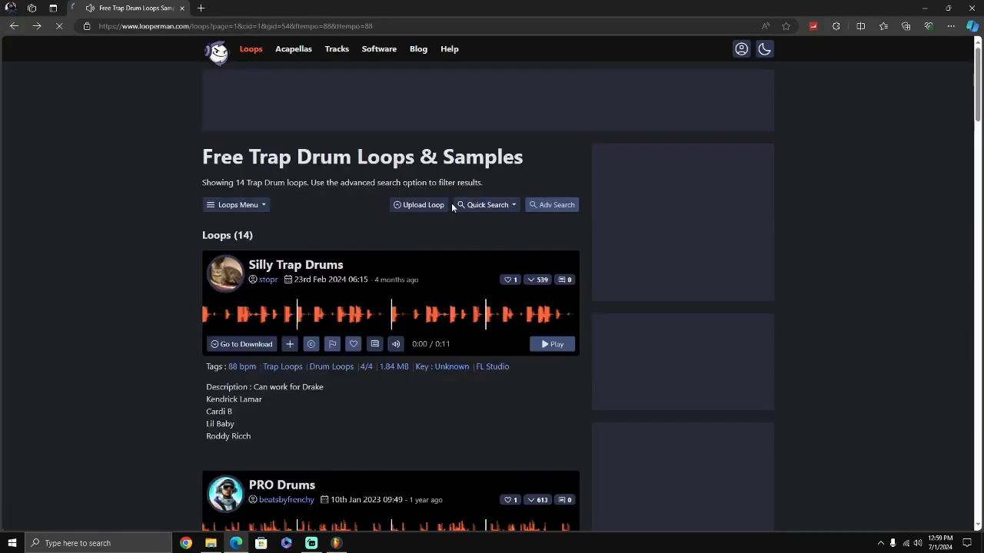
# - Preview the Slava Marlow Type Drum loop and browse further down the 88 BPM trap drum results
pyautogui.scroll(-3)
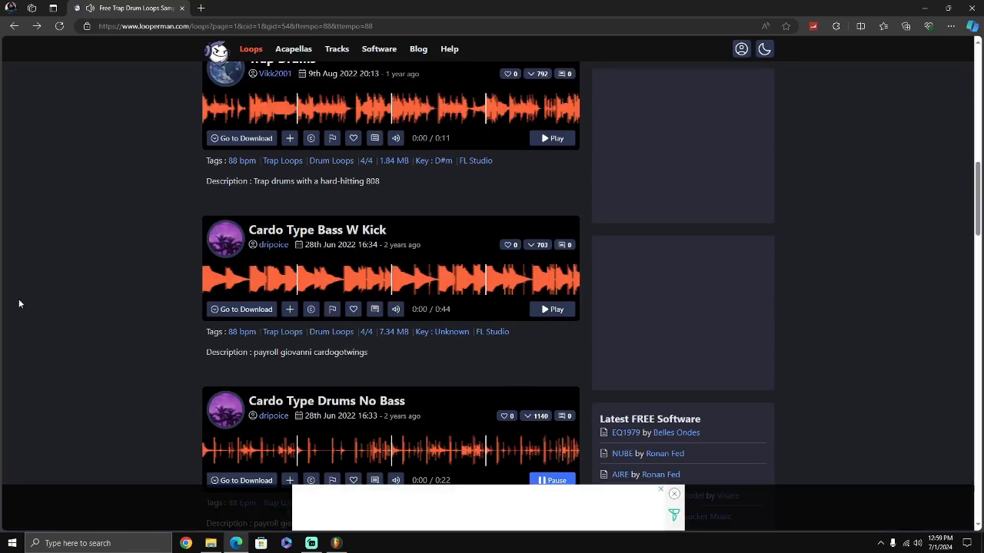
pyautogui.scroll(-3)
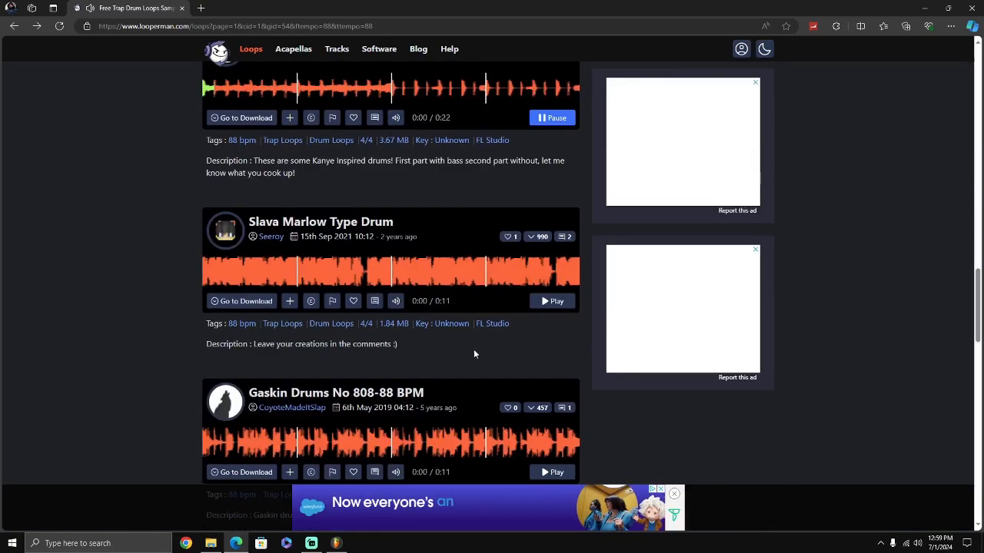
pyautogui.click(552, 300)
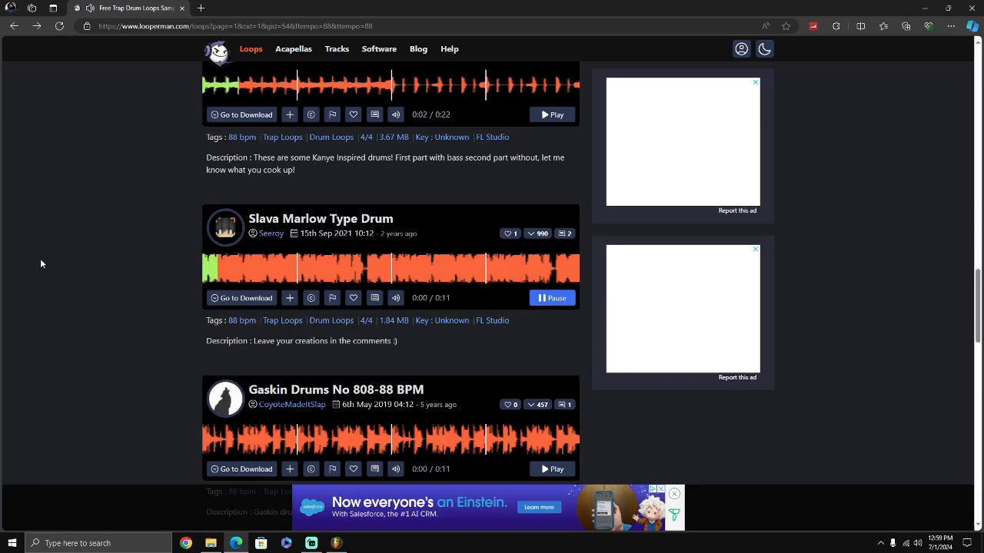
pyautogui.scroll(-3)
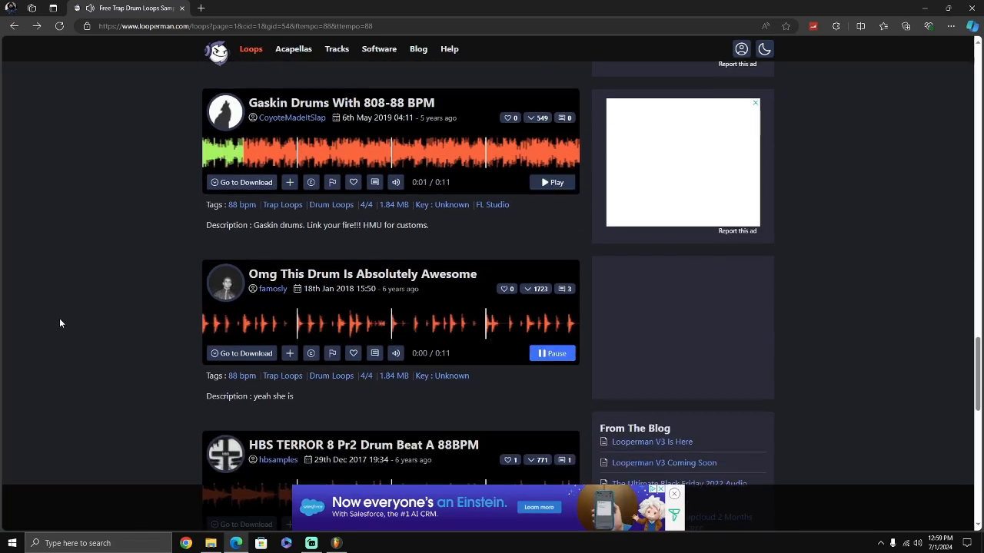
pyautogui.scroll(-3)
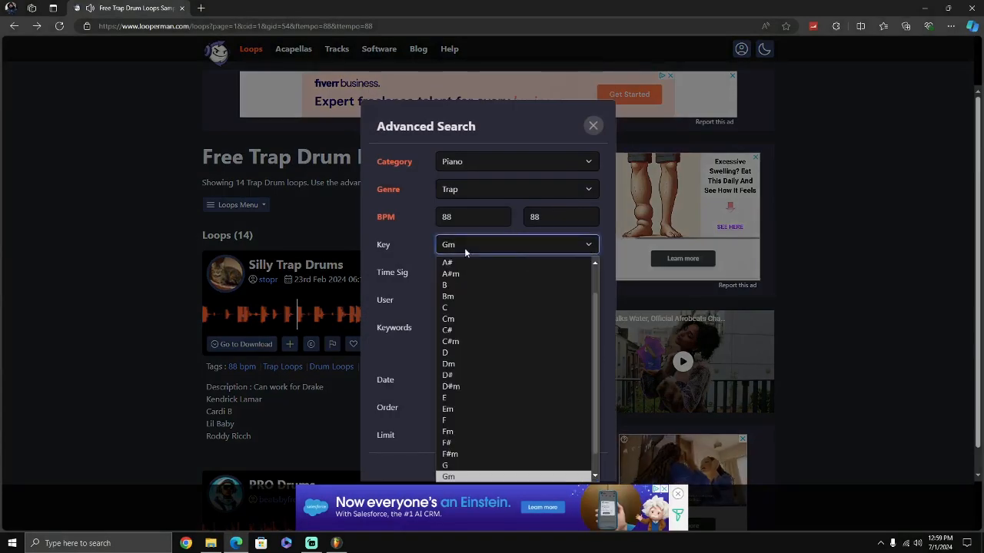
# - Set the key filter to Any Key and search again for 88 BPM trap piano loops
pyautogui.click(456, 244)
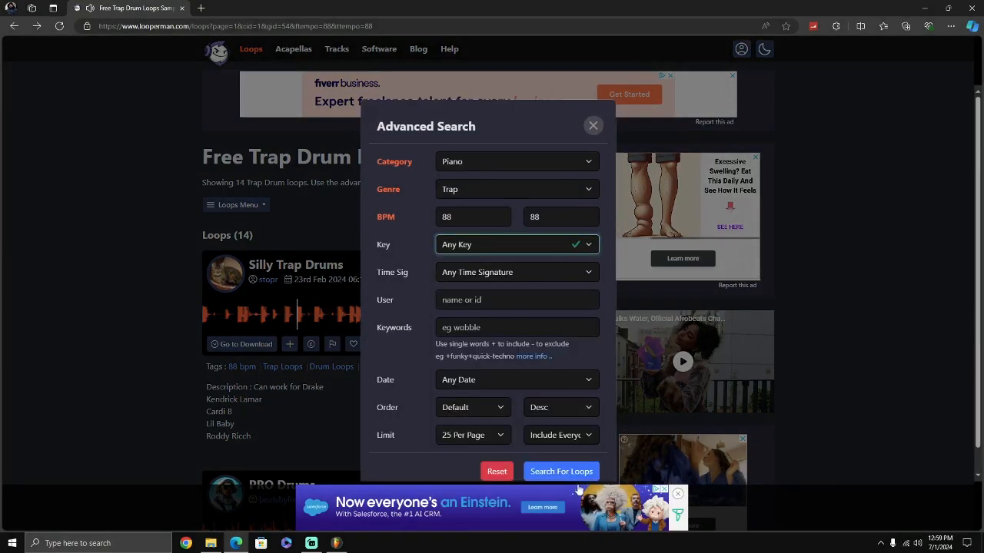
pyautogui.click(561, 470)
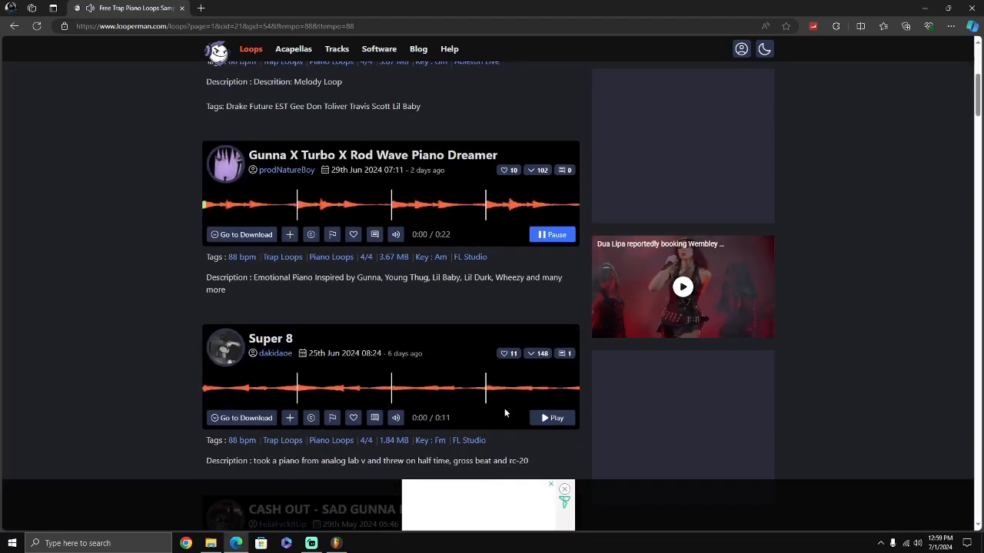
# - Play back the current beat in FL Studio, then stop the DoItAnyways piano loop preview
pyautogui.scroll(-3)
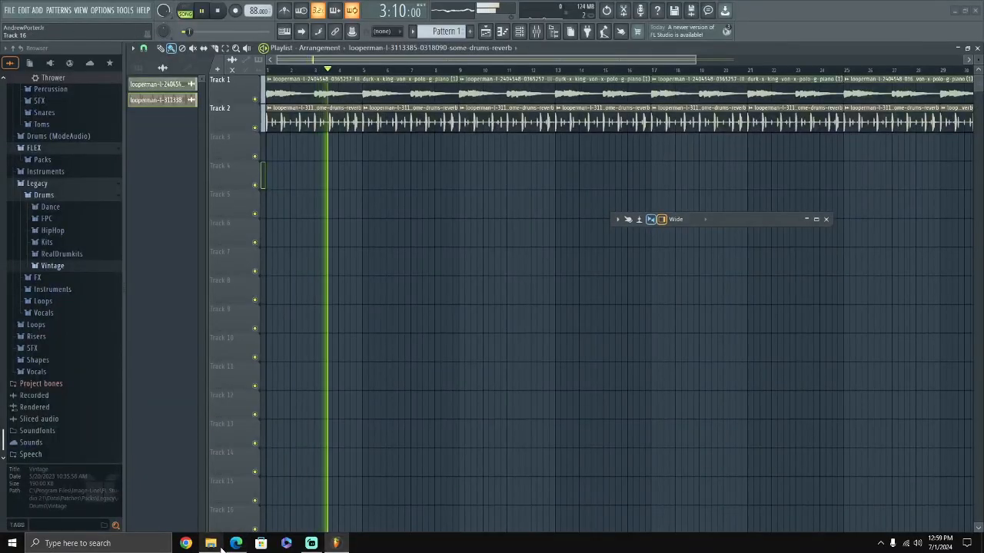
pyautogui.click(237, 544)
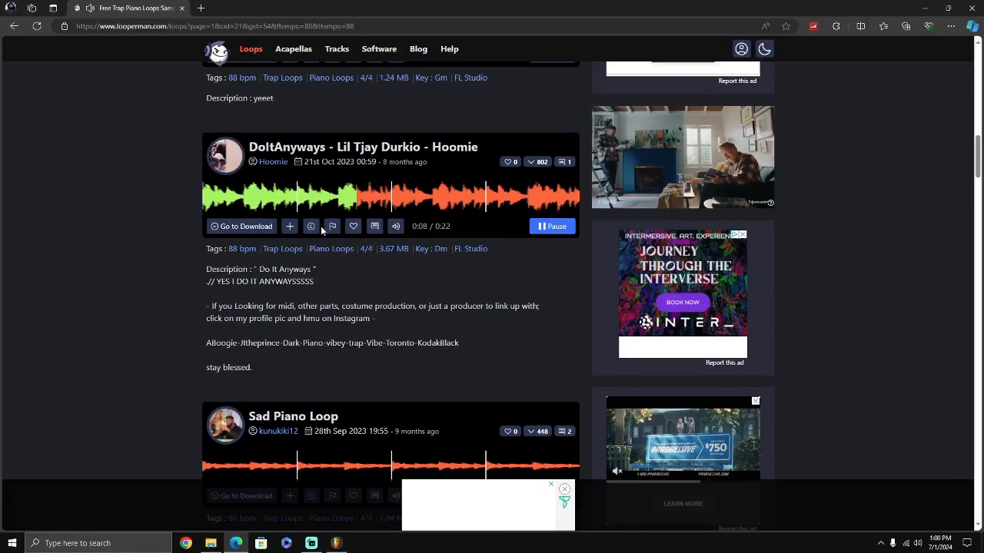
pyautogui.click(552, 226)
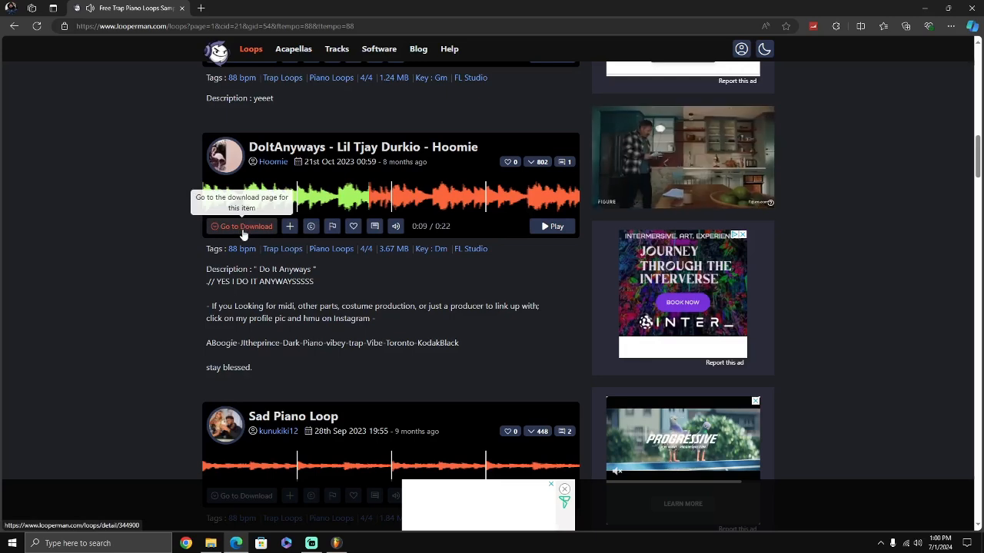
# - Download the DoItAnyways - Lil Tjay Durkio - Hoomie piano loop from its Looperman page
pyautogui.click(246, 226)
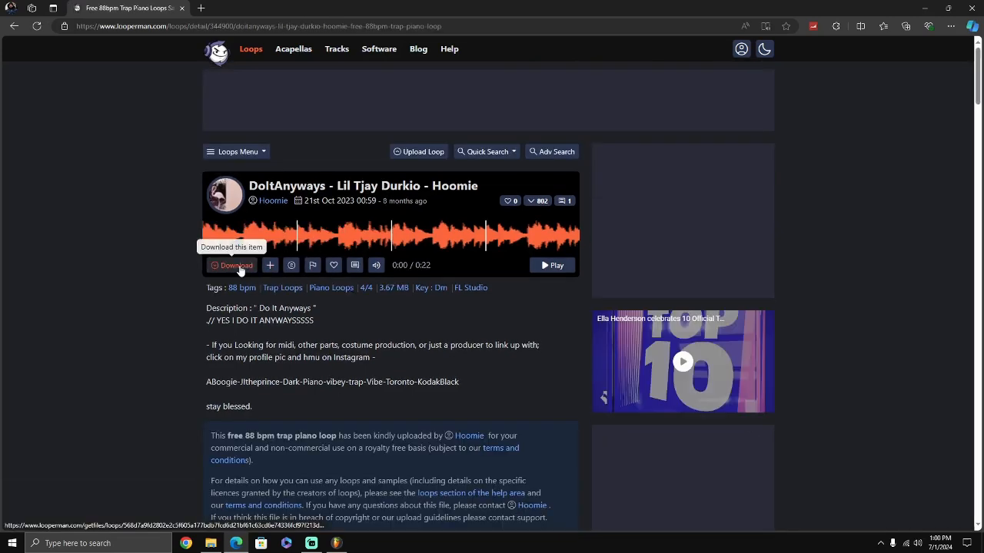
pyautogui.click(231, 264)
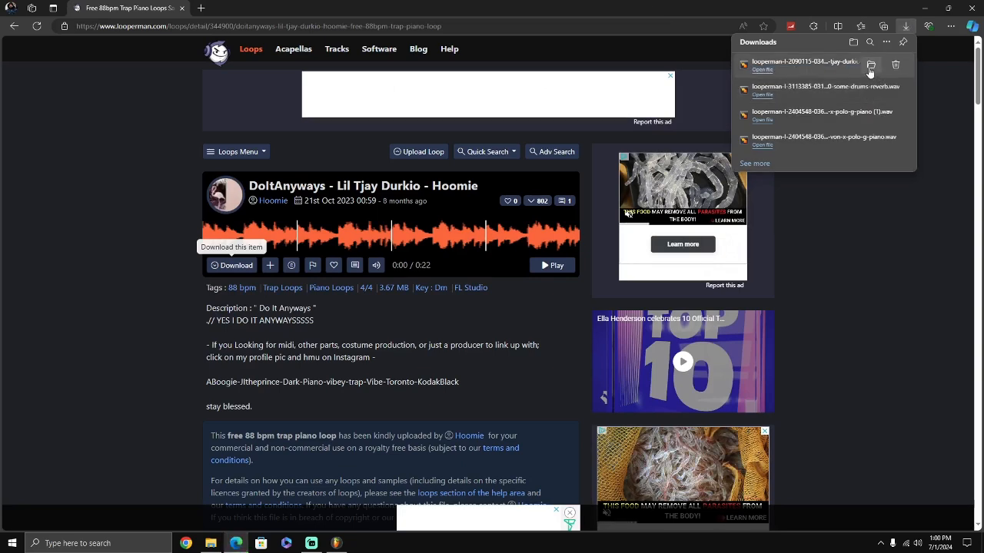
pyautogui.moveTo(870, 64)
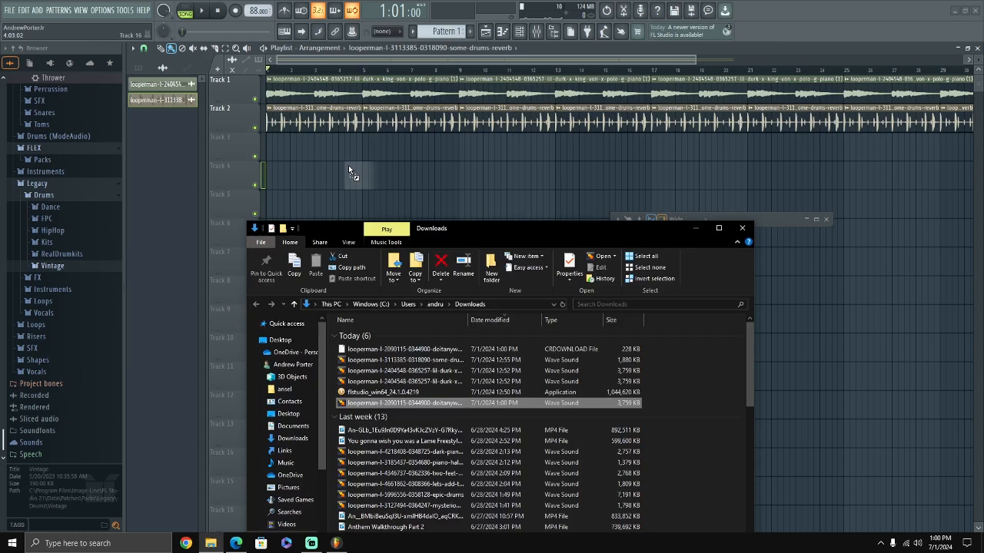
# - Drag the downloaded DoItAnyways piano loop into the FL Studio project and return to the Looperman results
pyautogui.moveTo(403, 403); pyautogui.dragTo(361, 146)
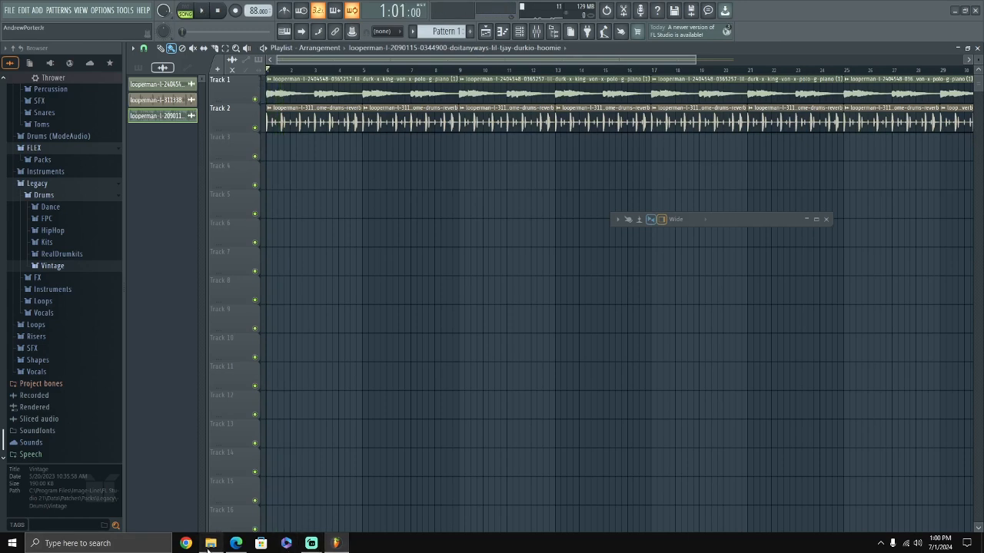
pyautogui.click(211, 544)
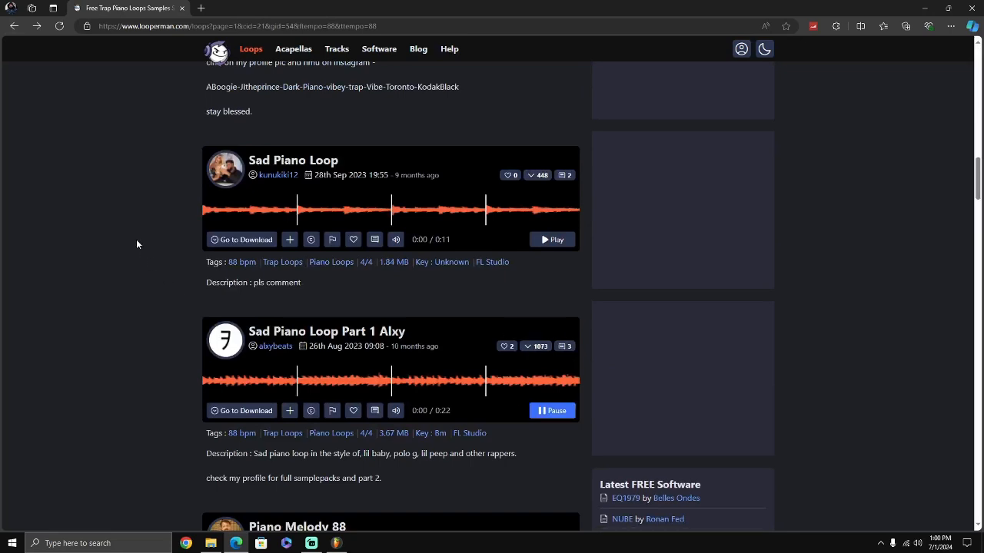
# - Browse more 88 BPM piano loops and open the Sliced Vintage Piano Jid Kendrick Asap Rocky download page
pyautogui.scroll(-3)
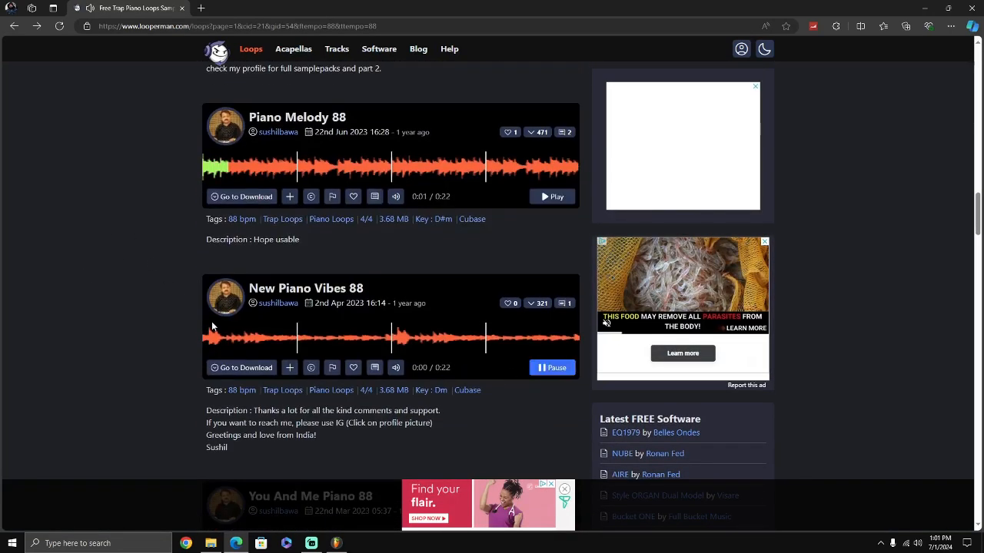
pyautogui.scroll(-3)
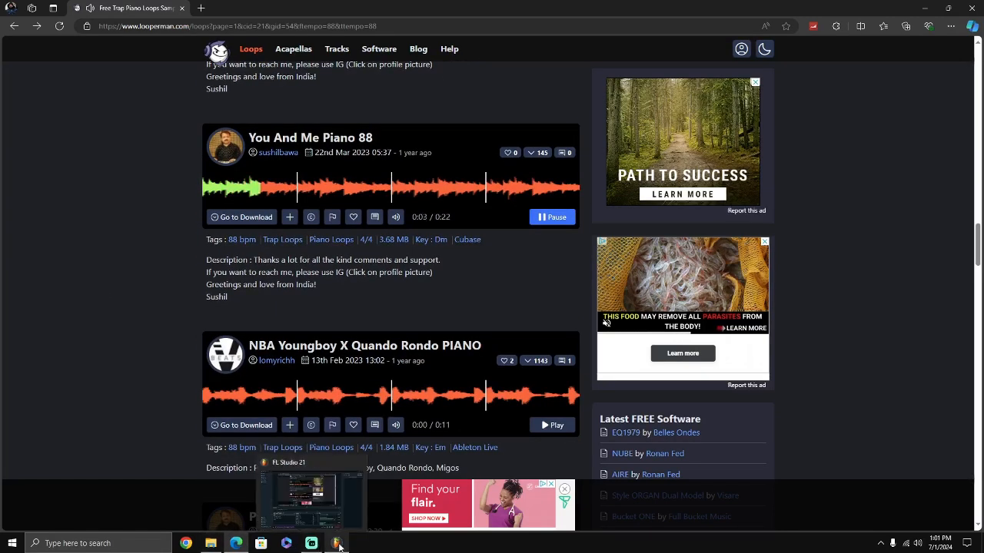
pyautogui.click(335, 544)
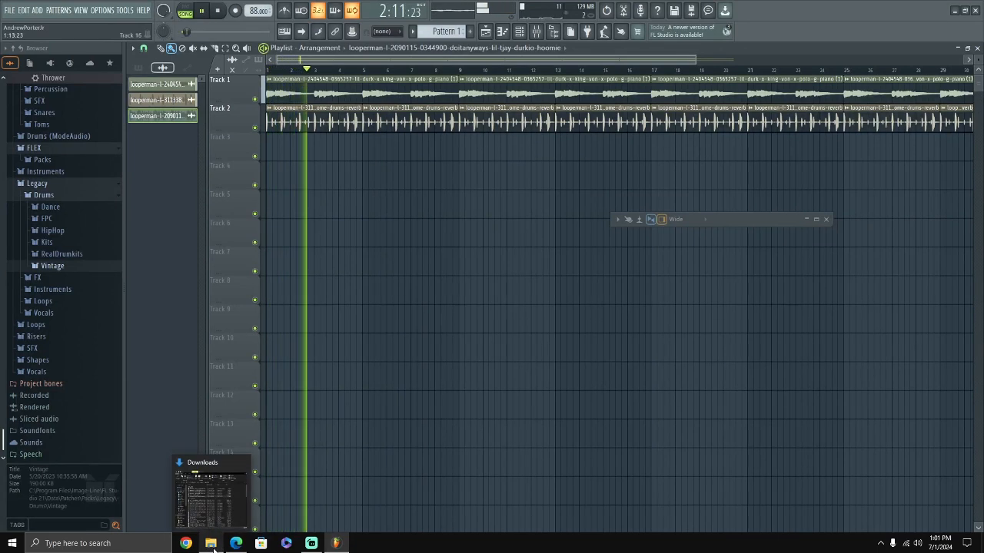
pyautogui.click(184, 544)
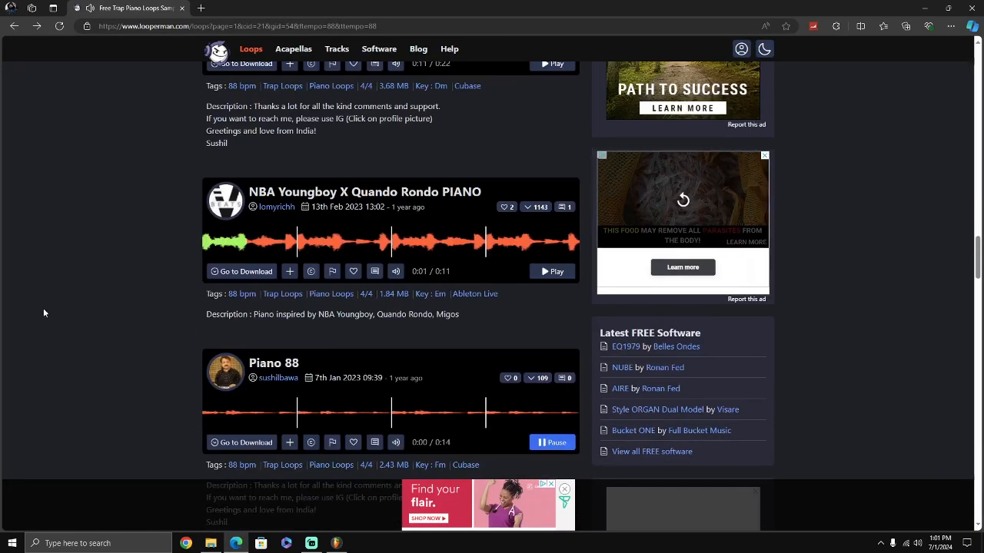
pyautogui.scroll(-3)
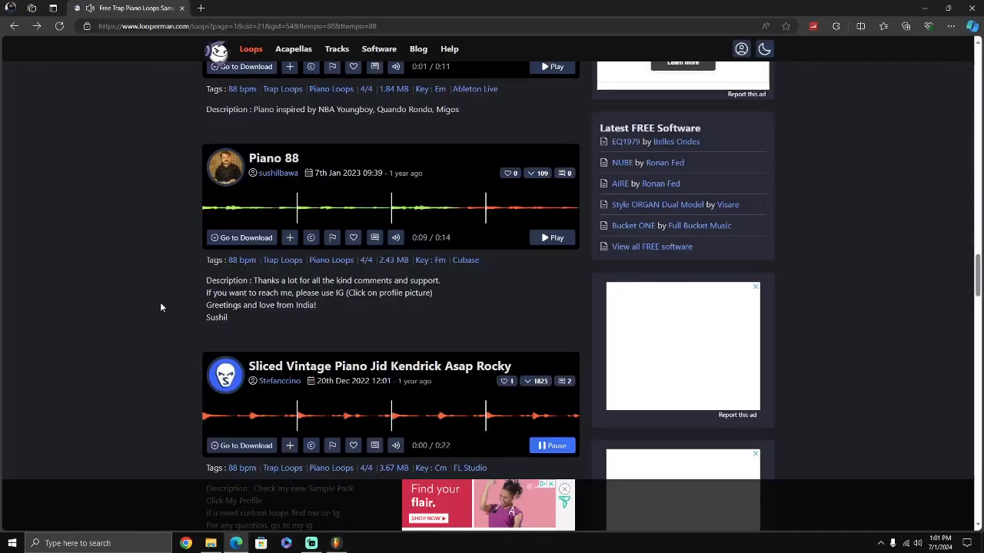
pyautogui.scroll(-3)
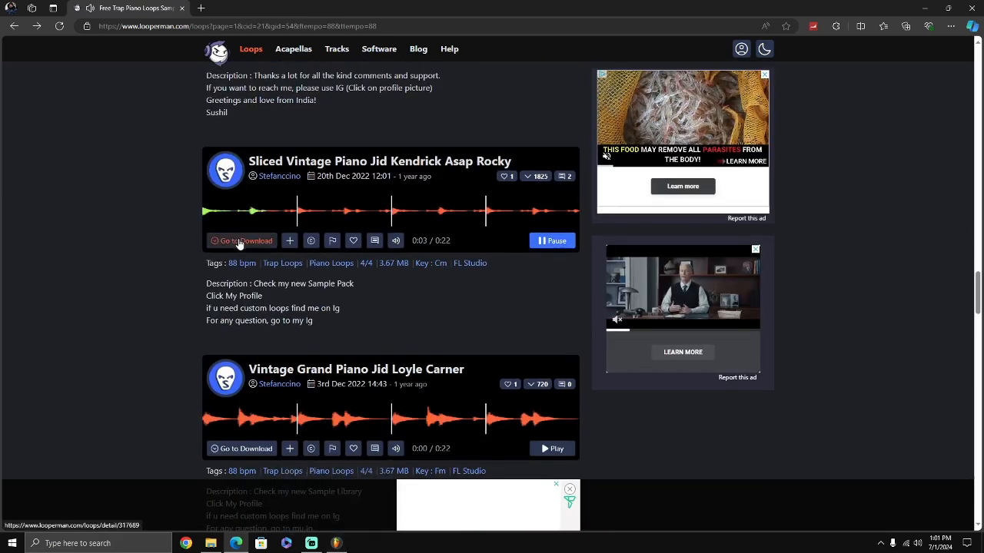
pyautogui.click(240, 239)
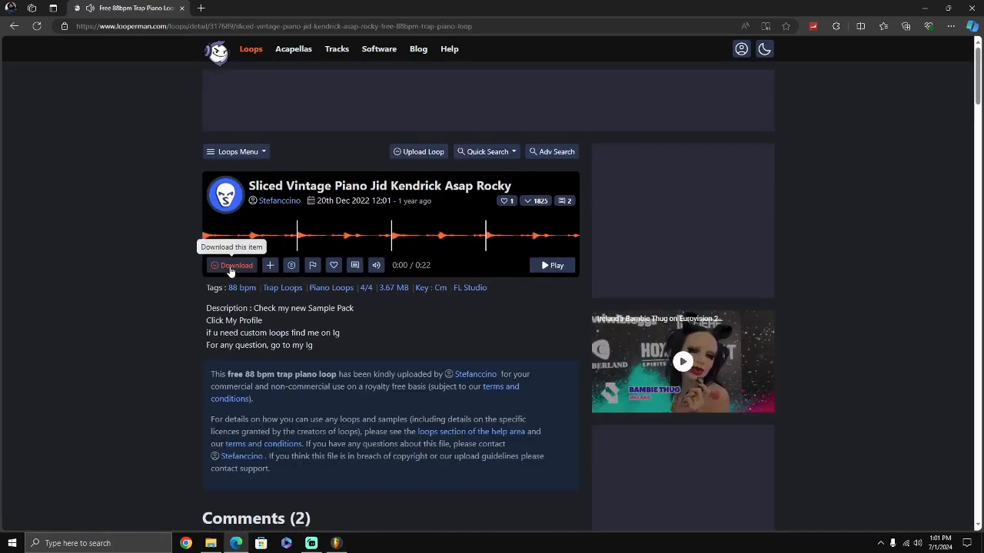
# - Download the Sliced Vintage Piano loop and drag it onto Track 3 of the playlist
pyautogui.click(231, 265)
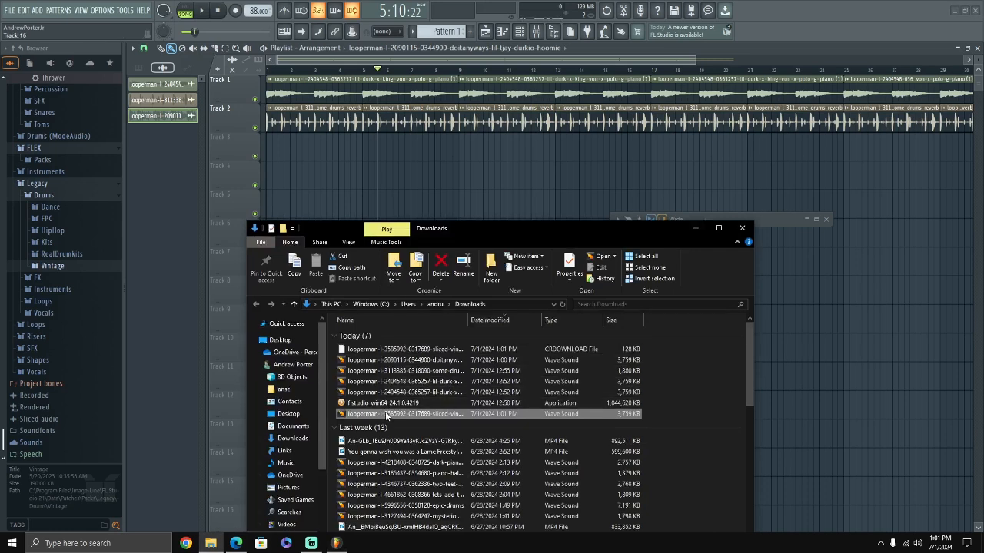
pyautogui.moveTo(402, 414); pyautogui.dragTo(371, 151)
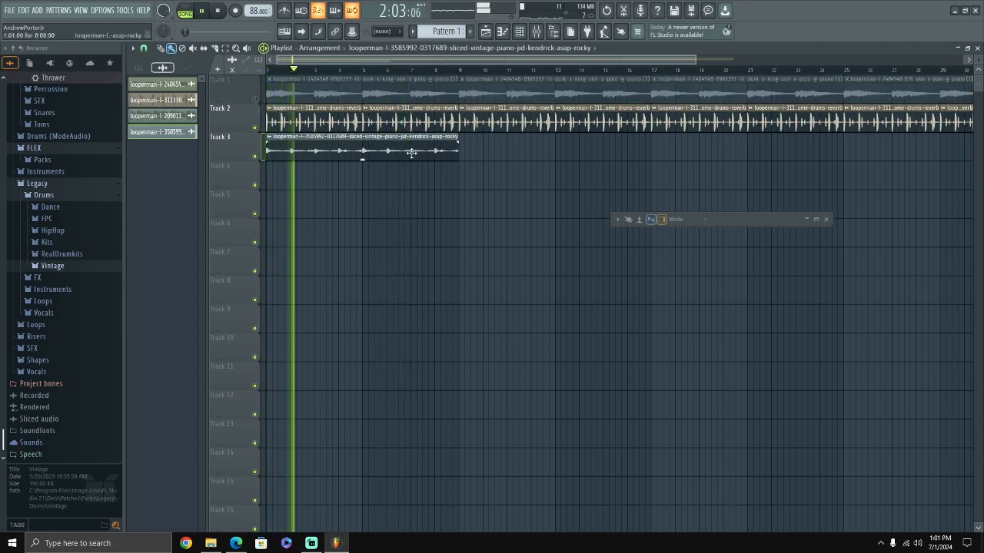
# - Repeat the Sliced Vintage Piano clip across several more bars on Track 3
pyautogui.click(202, 9)
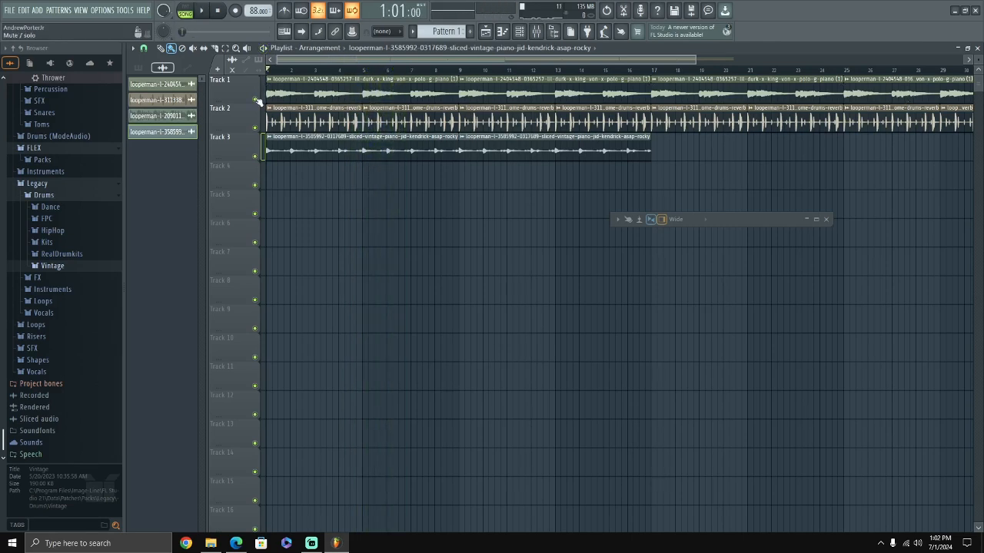
# - Trim the Track 3 piano clip back to a single clip of its opening bars
pyautogui.click(202, 11)
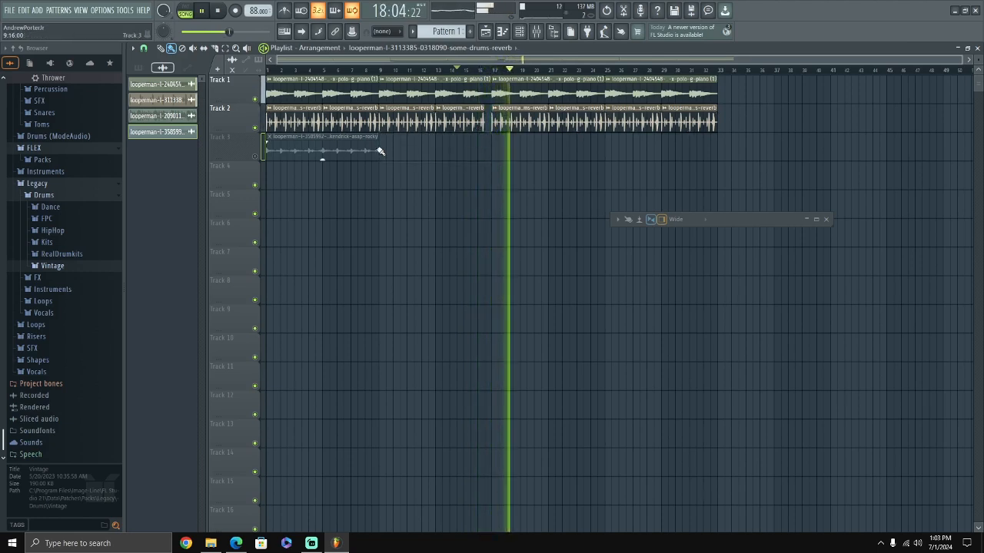
# - Move the piano clip to around bar 13, try a break, then delete it from Track 3
pyautogui.moveTo(323, 151); pyautogui.dragTo(538, 151)
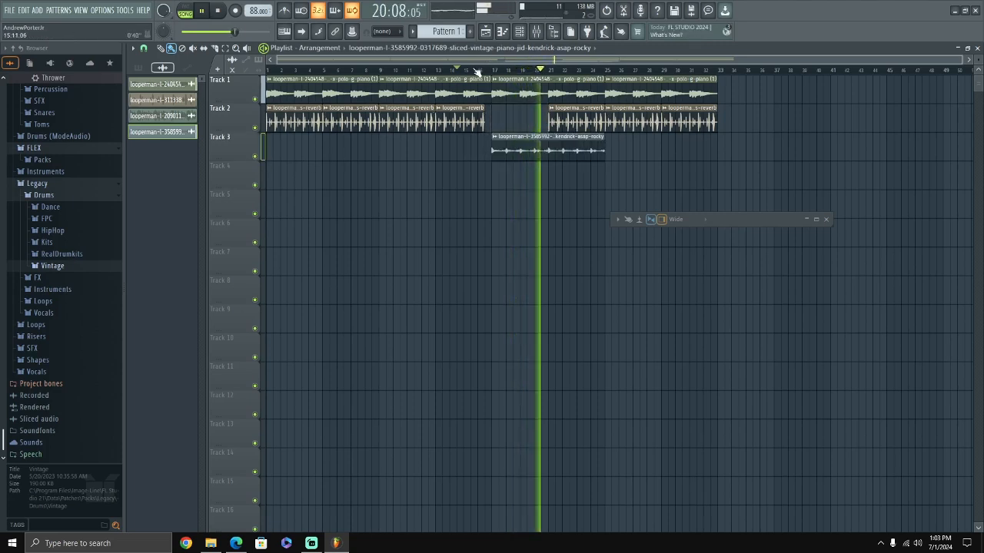
pyautogui.click(476, 69)
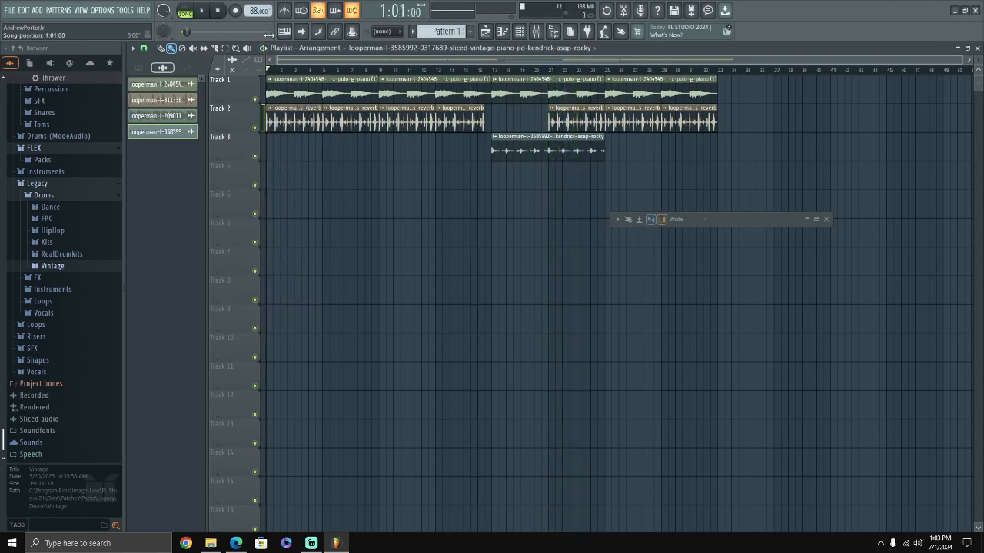
pyautogui.click(561, 120)
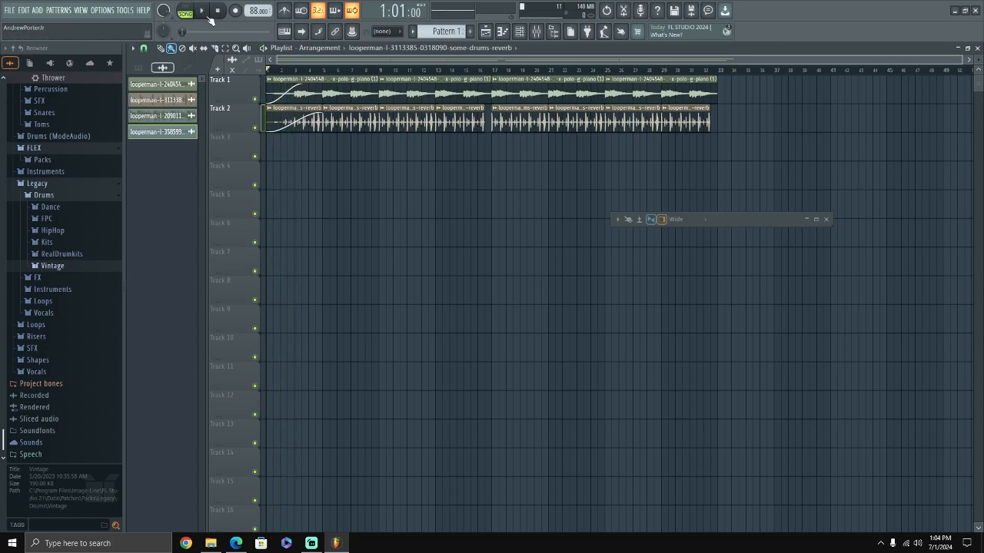
# - With playback running, route Track 1 and Track 2 to their own mixer inserts (Insert 1, Insert 2)
pyautogui.click(202, 10)
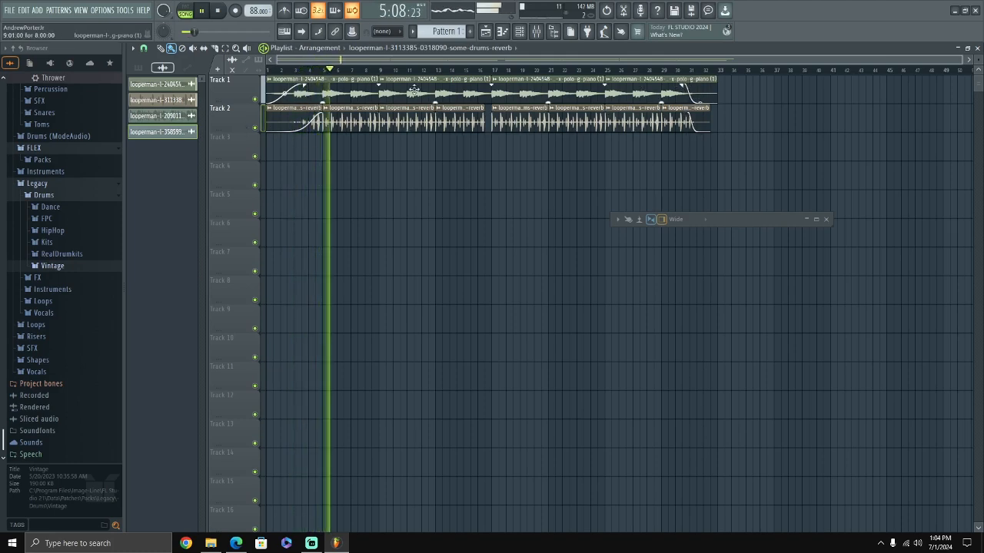
pyautogui.rightClick(221, 108)
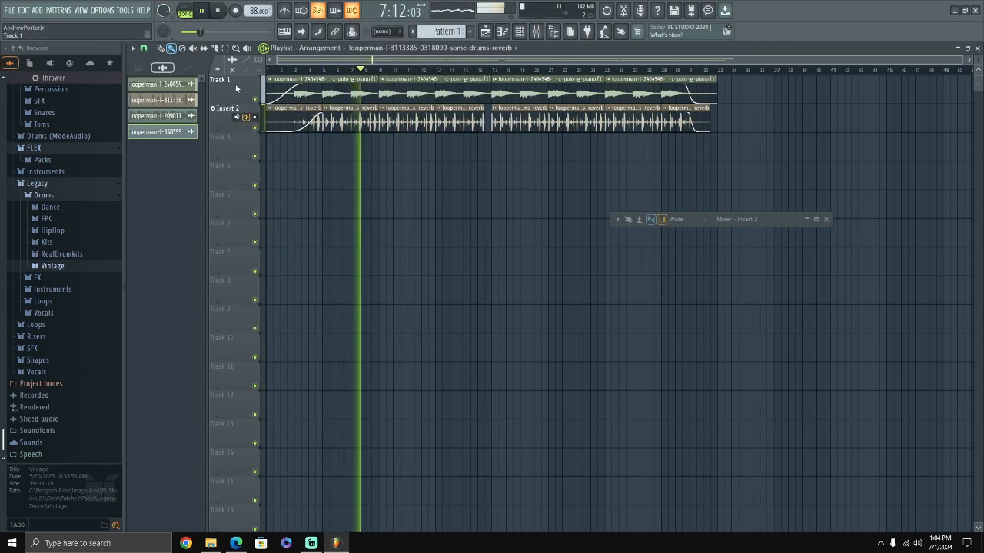
pyautogui.rightClick(221, 80)
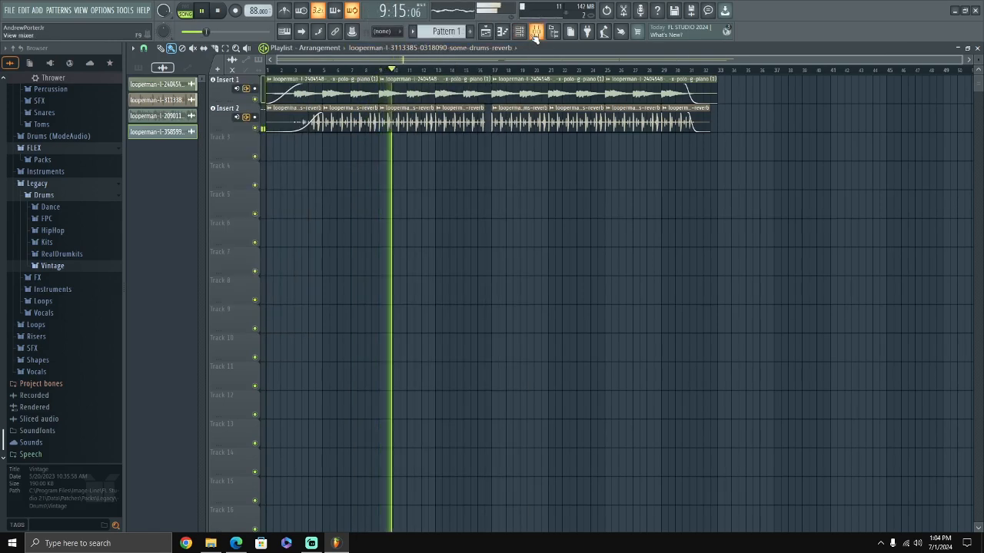
# - In the Mixer, pull down the Insert 1 and Insert 2 faders to balance the loops, then return to the playlist
pyautogui.click(535, 31)
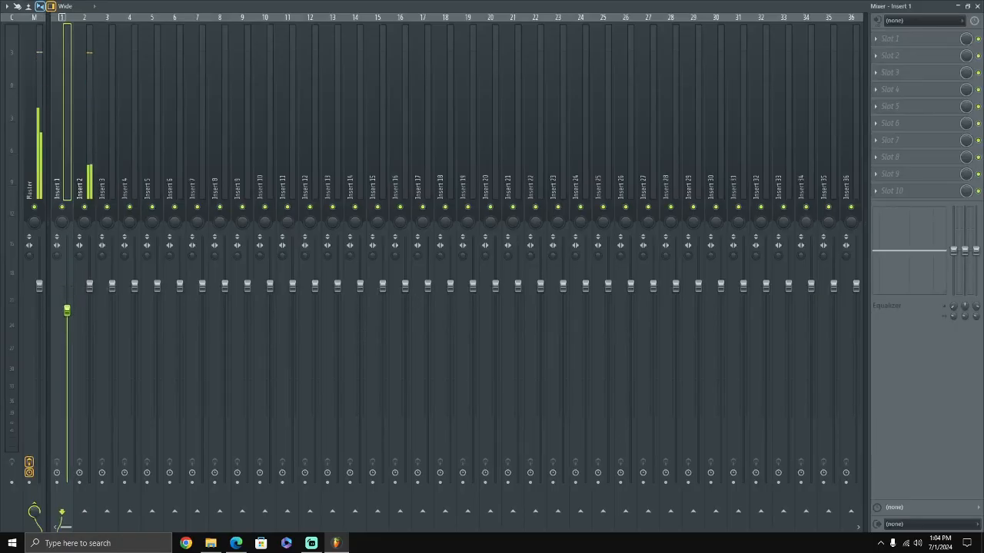
pyautogui.moveTo(68, 310); pyautogui.dragTo(68, 368)
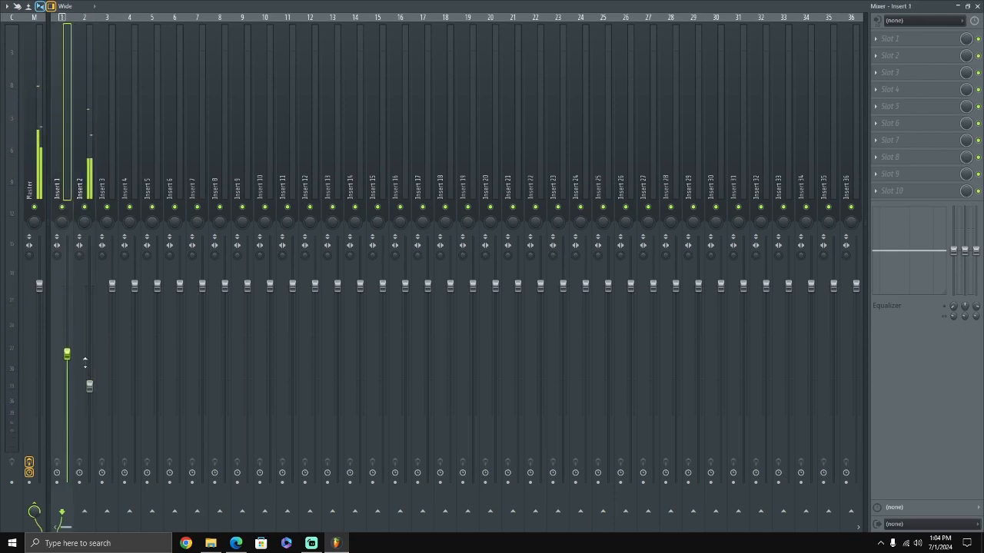
pyautogui.click(107, 185)
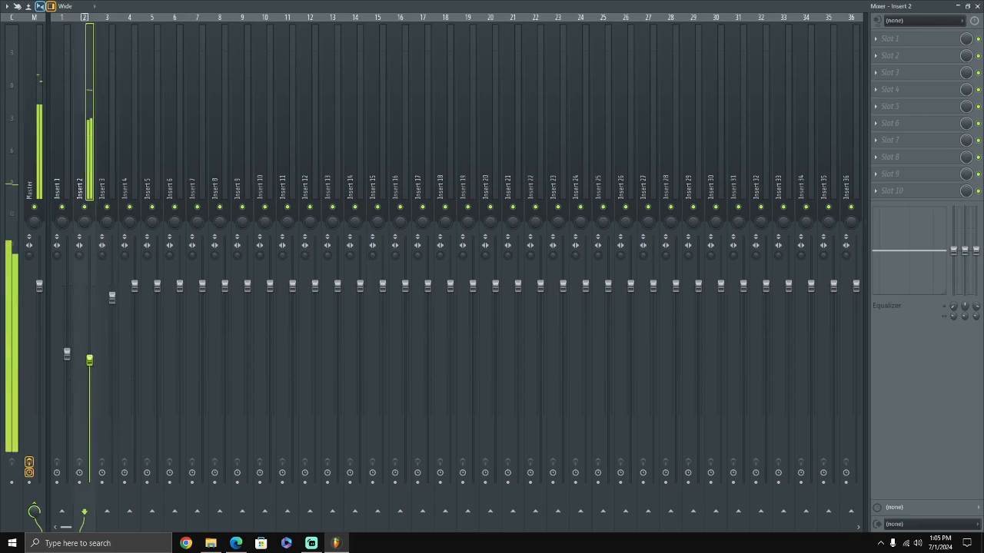
pyautogui.click(55, 184)
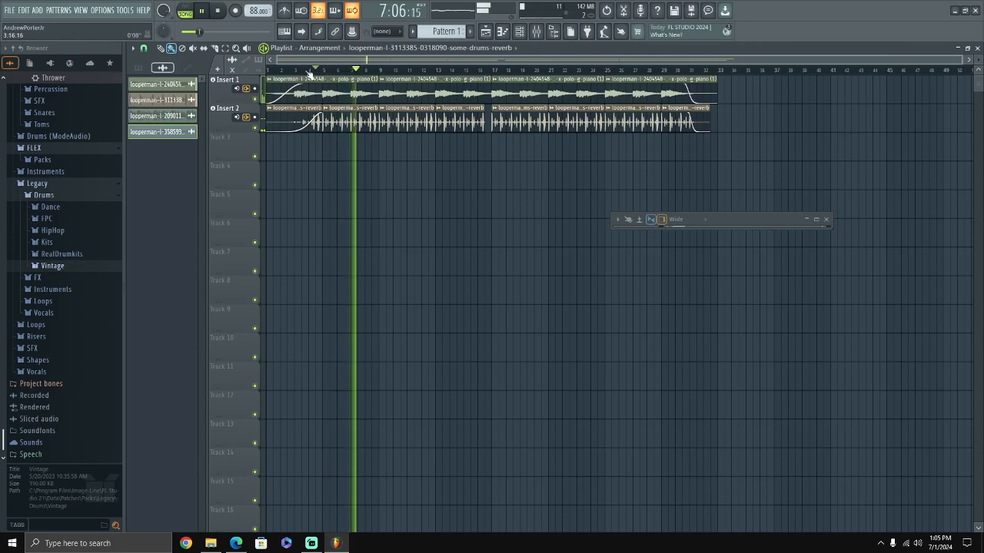
# - Save the beat as a new project named 'Intro or Skit type beat'
pyautogui.click(9, 9)
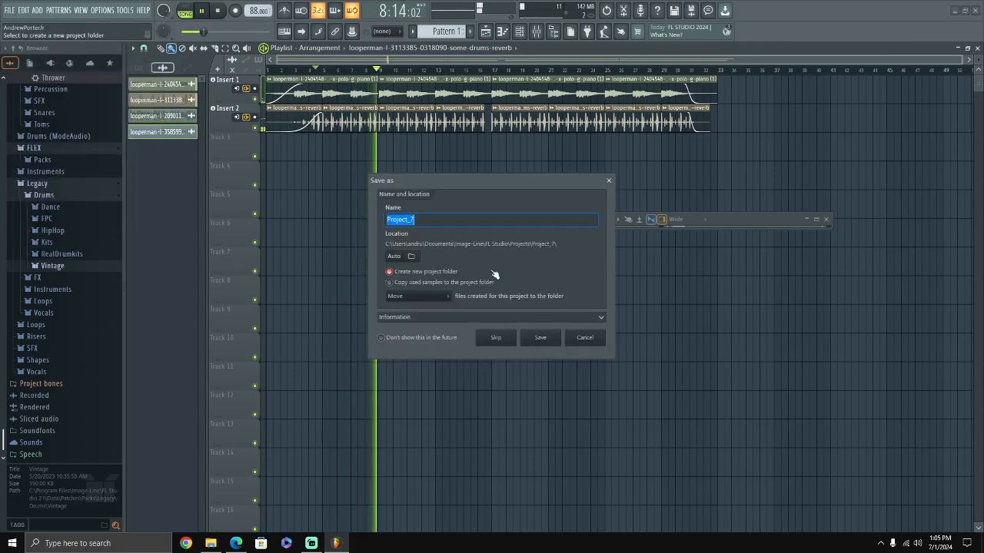
pyautogui.write('Intro or S')
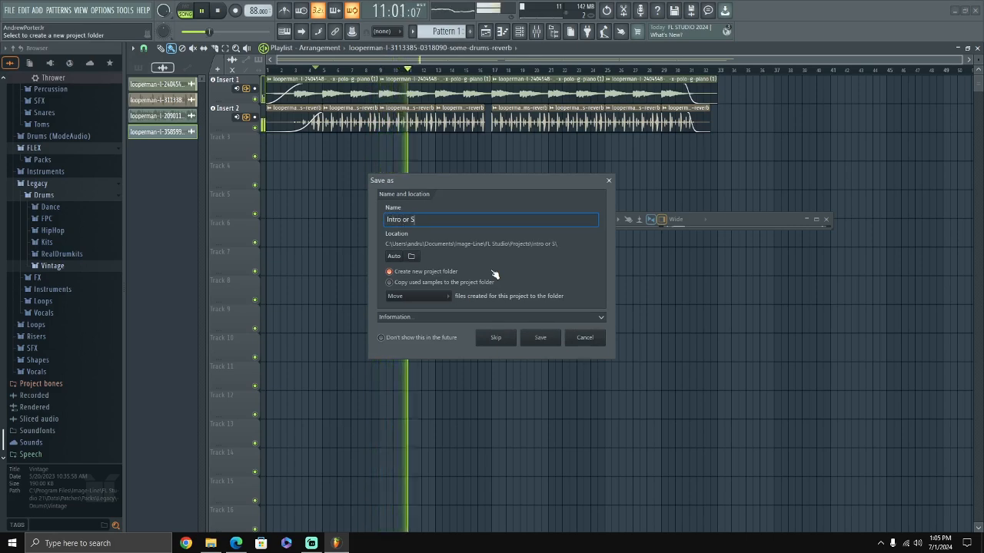
pyautogui.write('kit type beat')
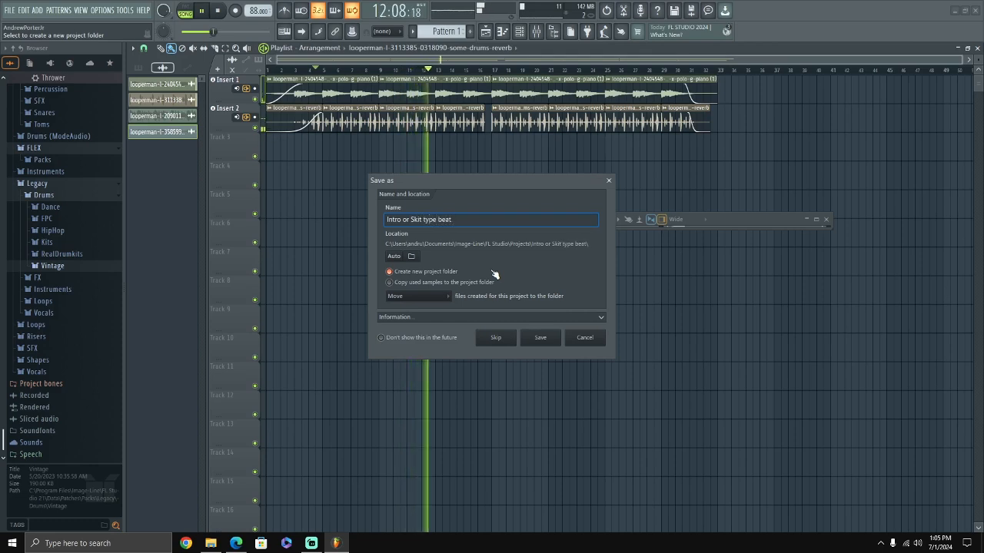
pyautogui.click(540, 338)
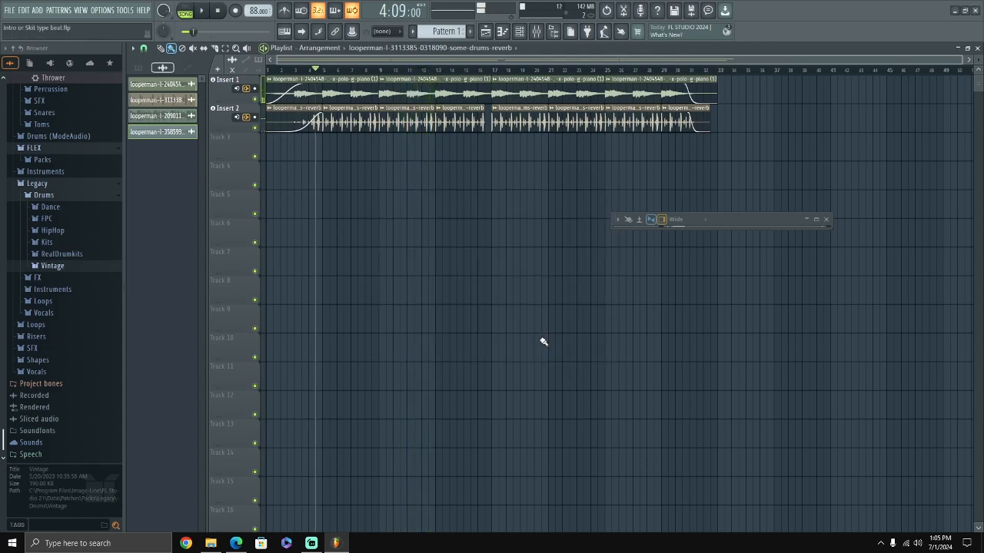